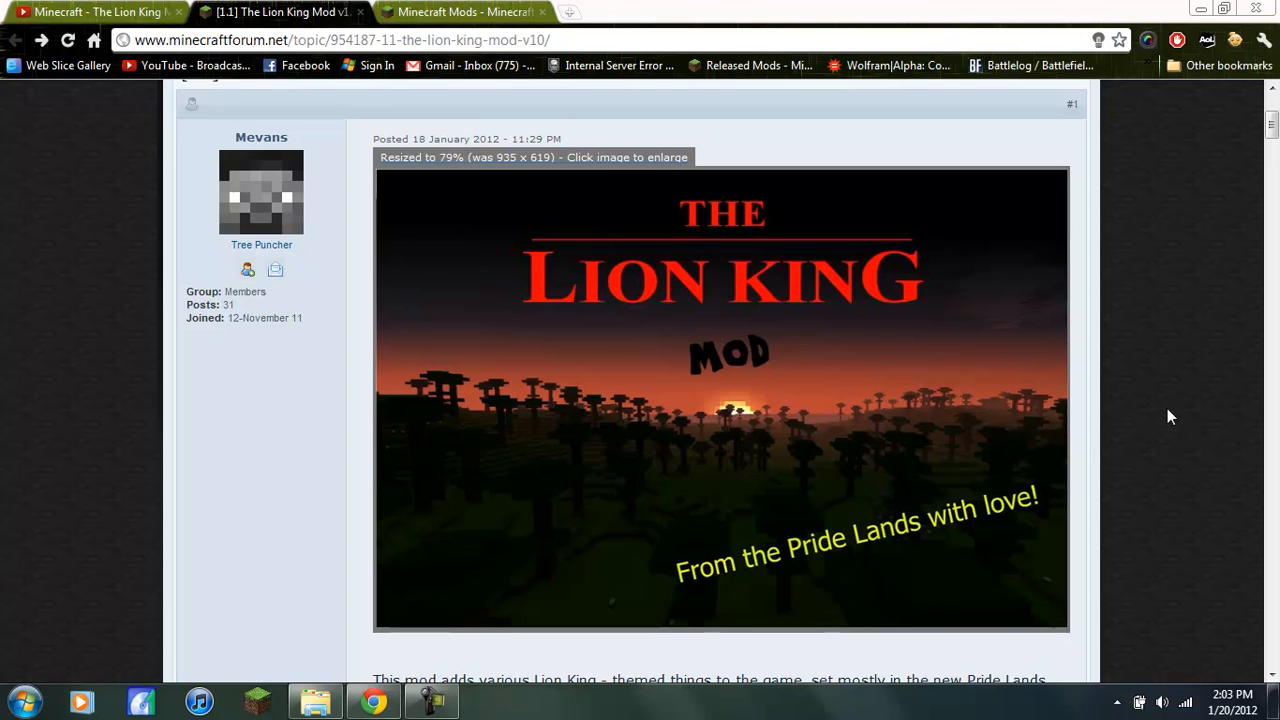
{"action": "mouse_move", "coordinate": [1080, 430]}
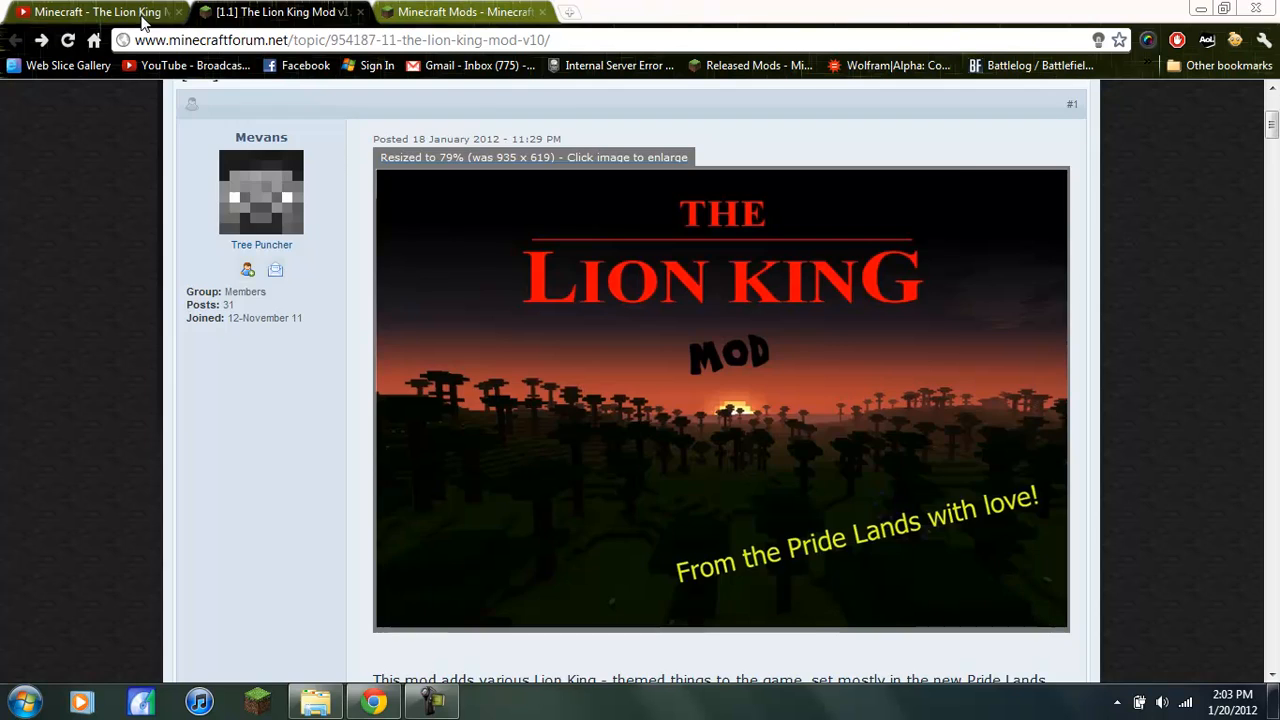
Step: Scroll through the Lion King Mod topic, then close the Downloads Explorer window
{"action": "left_click", "coordinate": [280, 12]}
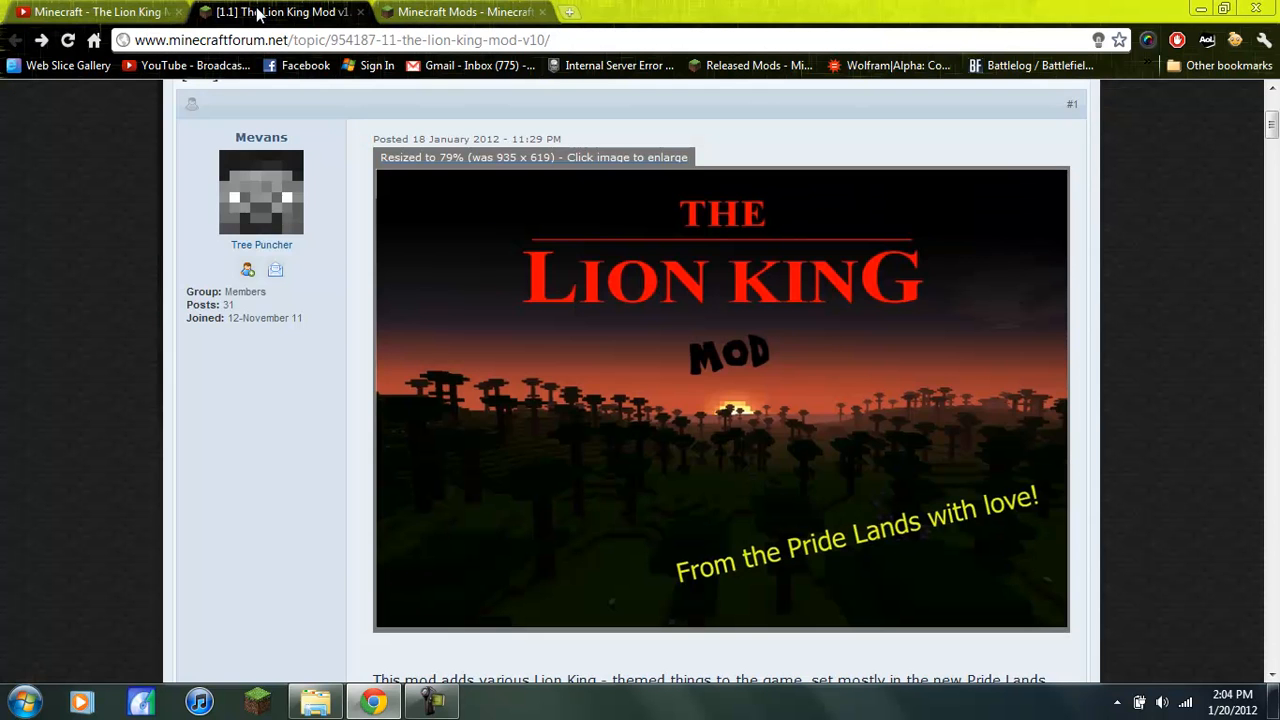
{"action": "scroll", "scroll_direction": "down", "scroll_amount": 3}
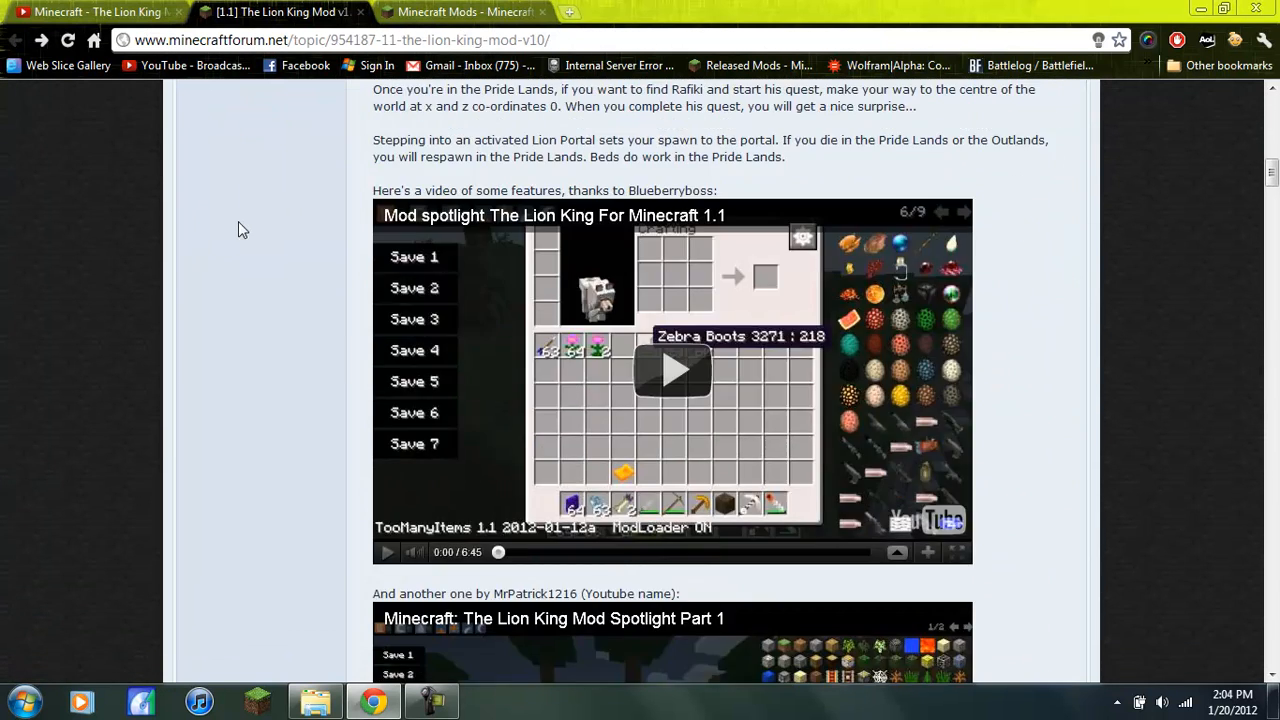
{"action": "scroll", "scroll_direction": "up", "scroll_amount": 3}
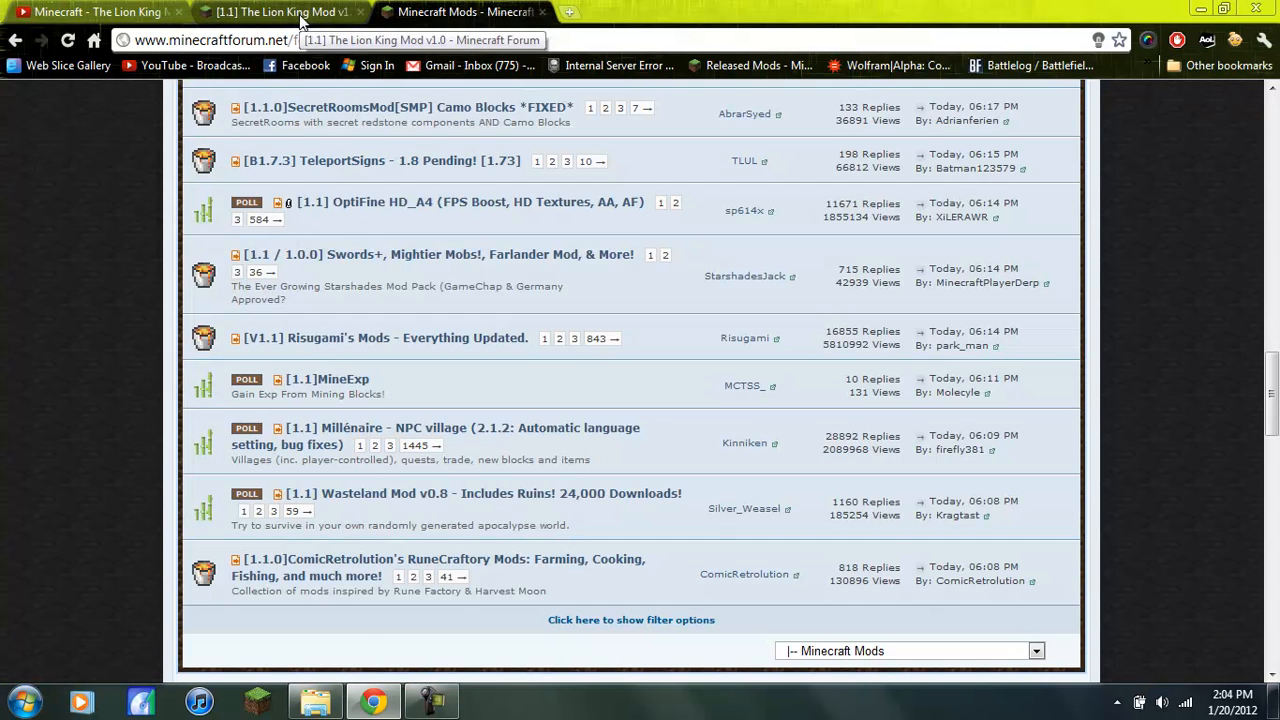
{"action": "left_click", "coordinate": [280, 11]}
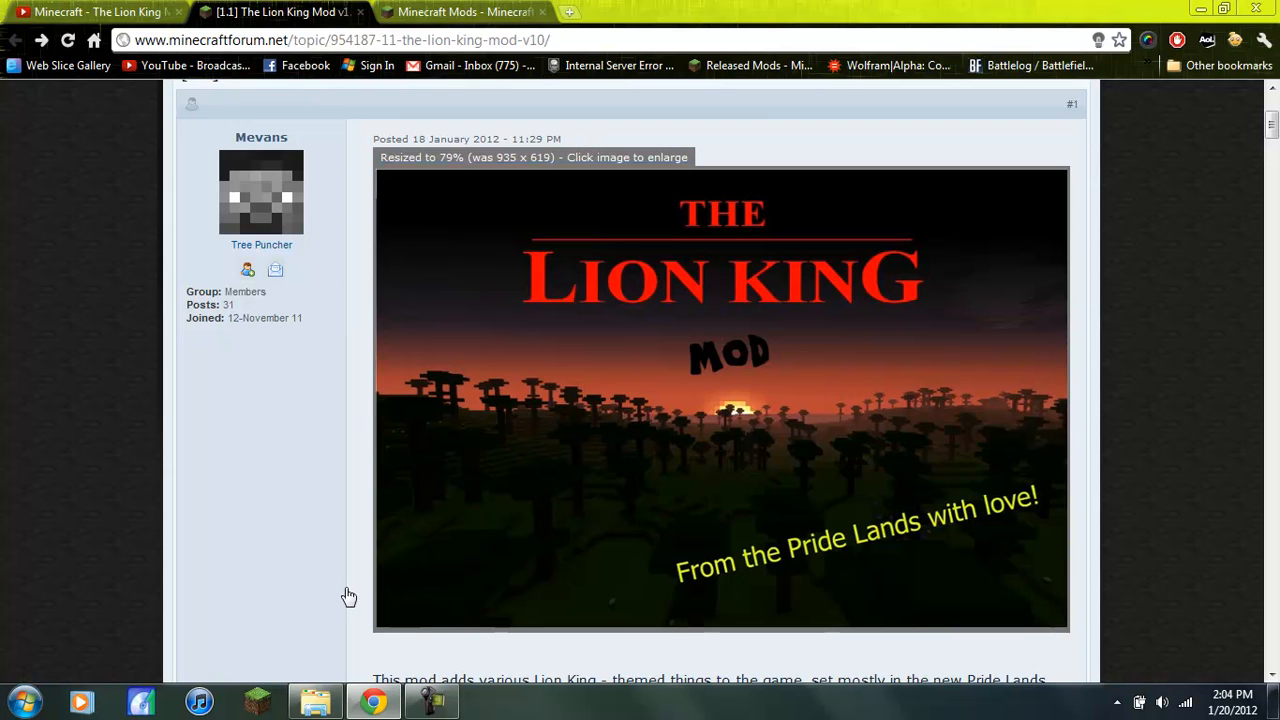
{"action": "mouse_move", "coordinate": [240, 588]}
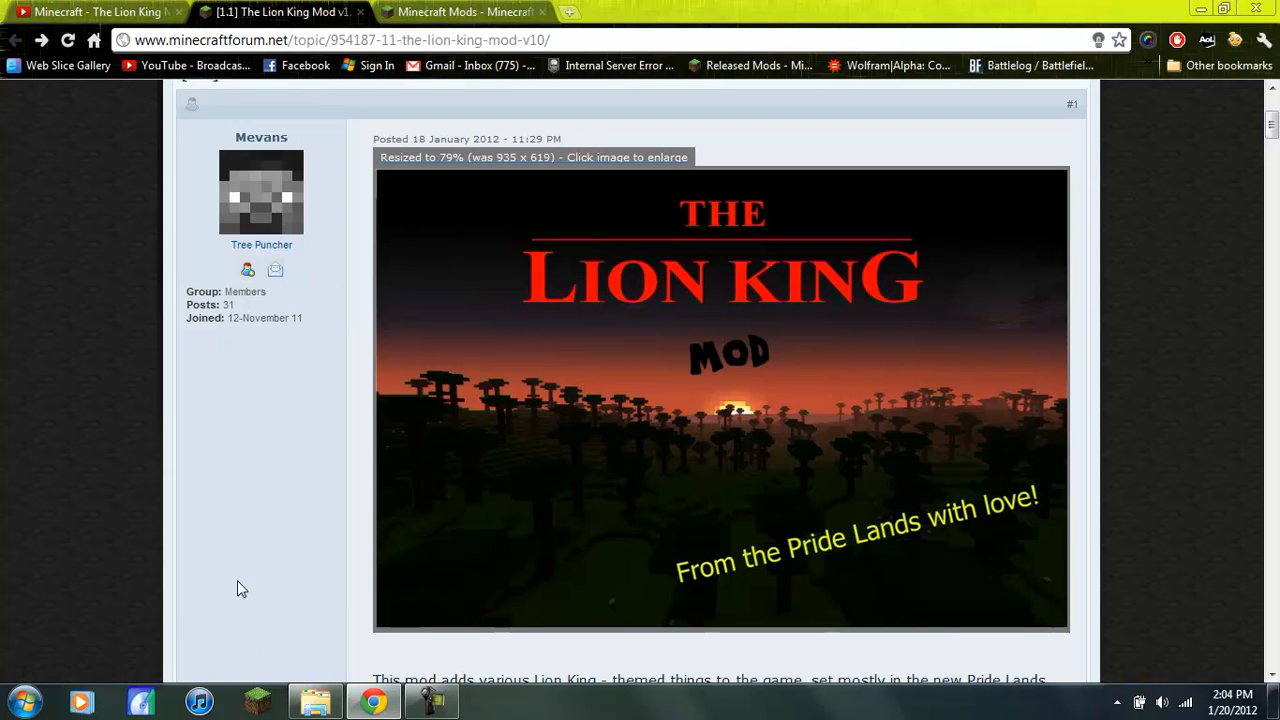
{"action": "mouse_move", "coordinate": [583, 281]}
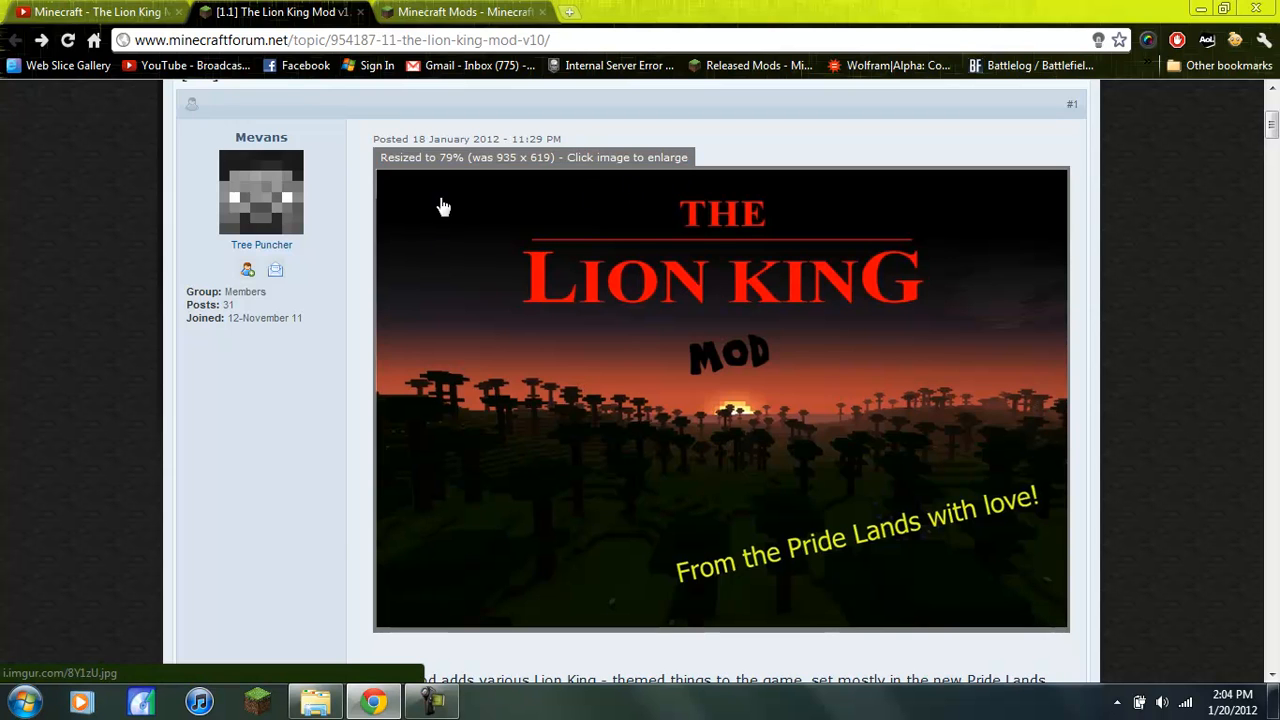
{"action": "mouse_move", "coordinate": [655, 447]}
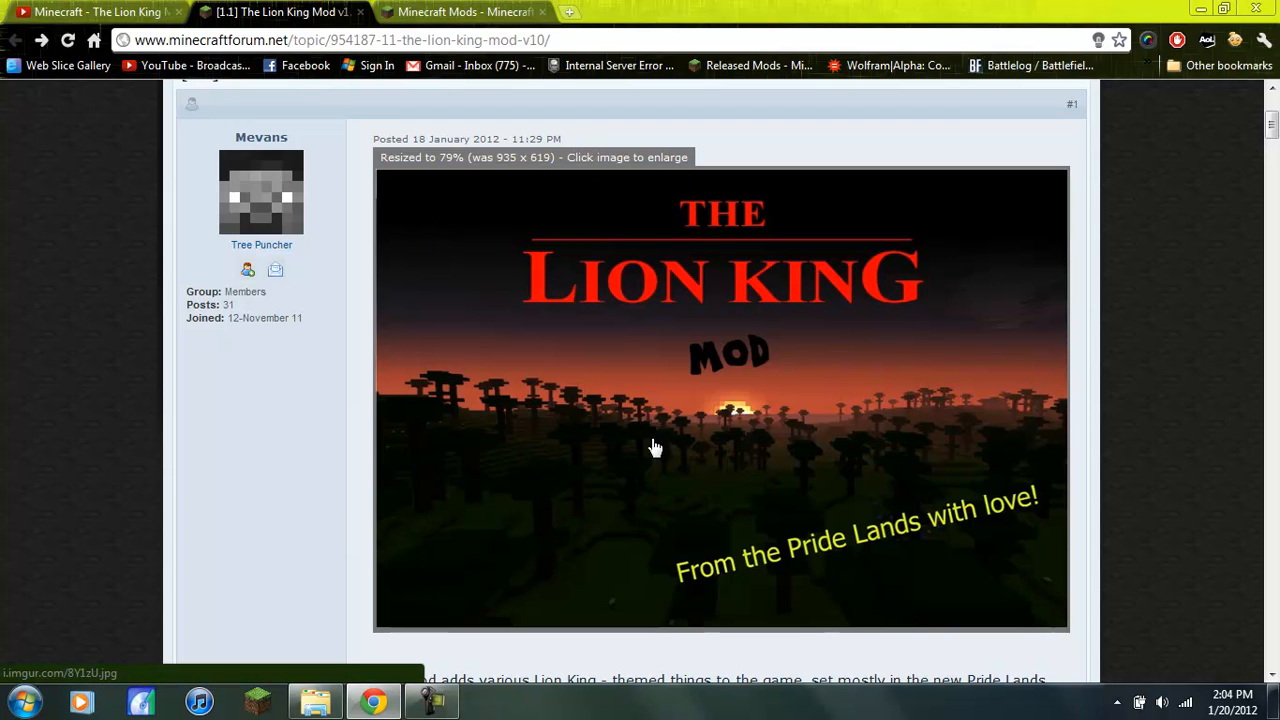
{"action": "mouse_move", "coordinate": [583, 384]}
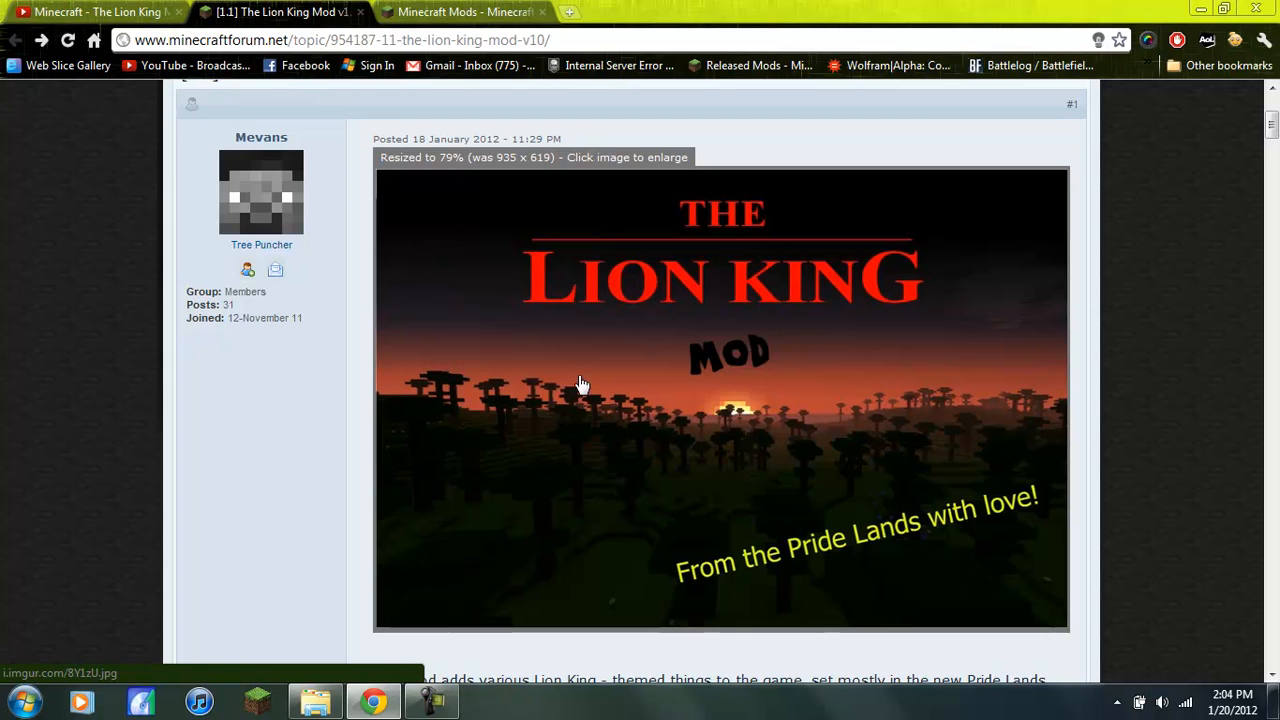
{"action": "mouse_move", "coordinate": [431, 452]}
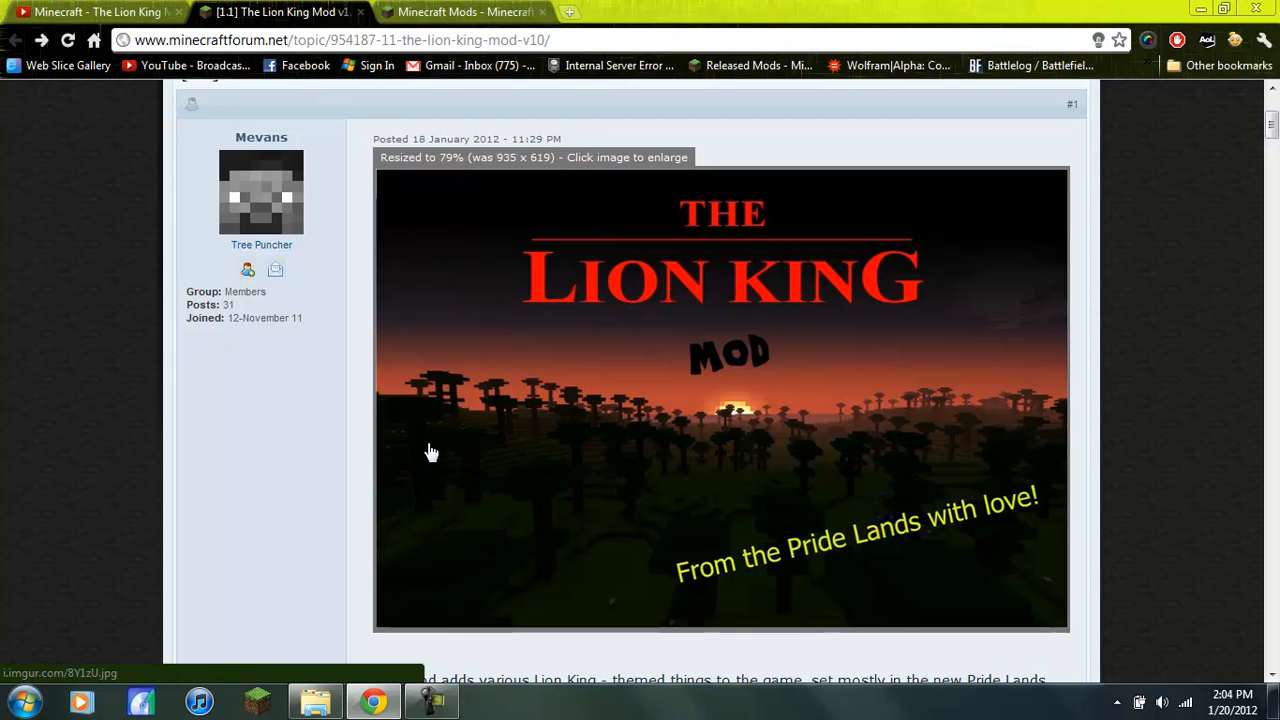
{"action": "scroll", "scroll_direction": "down", "scroll_amount": 3}
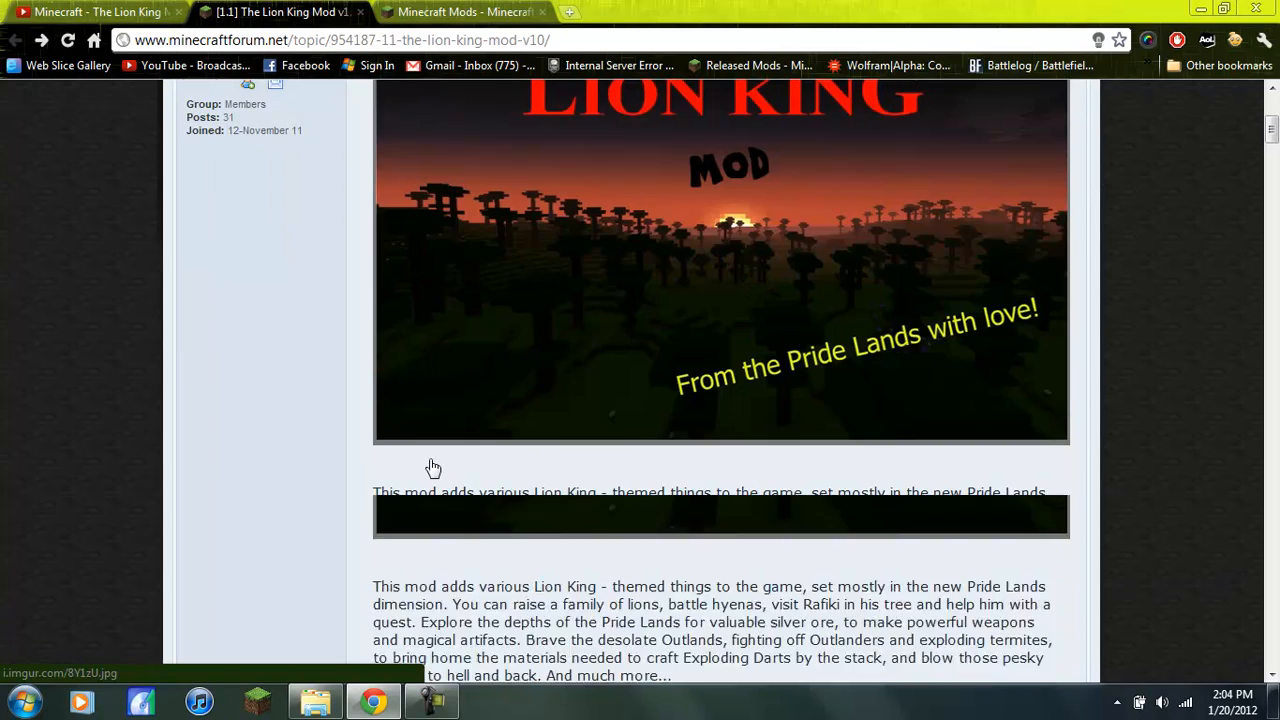
{"action": "scroll", "scroll_direction": "down", "scroll_amount": 3}
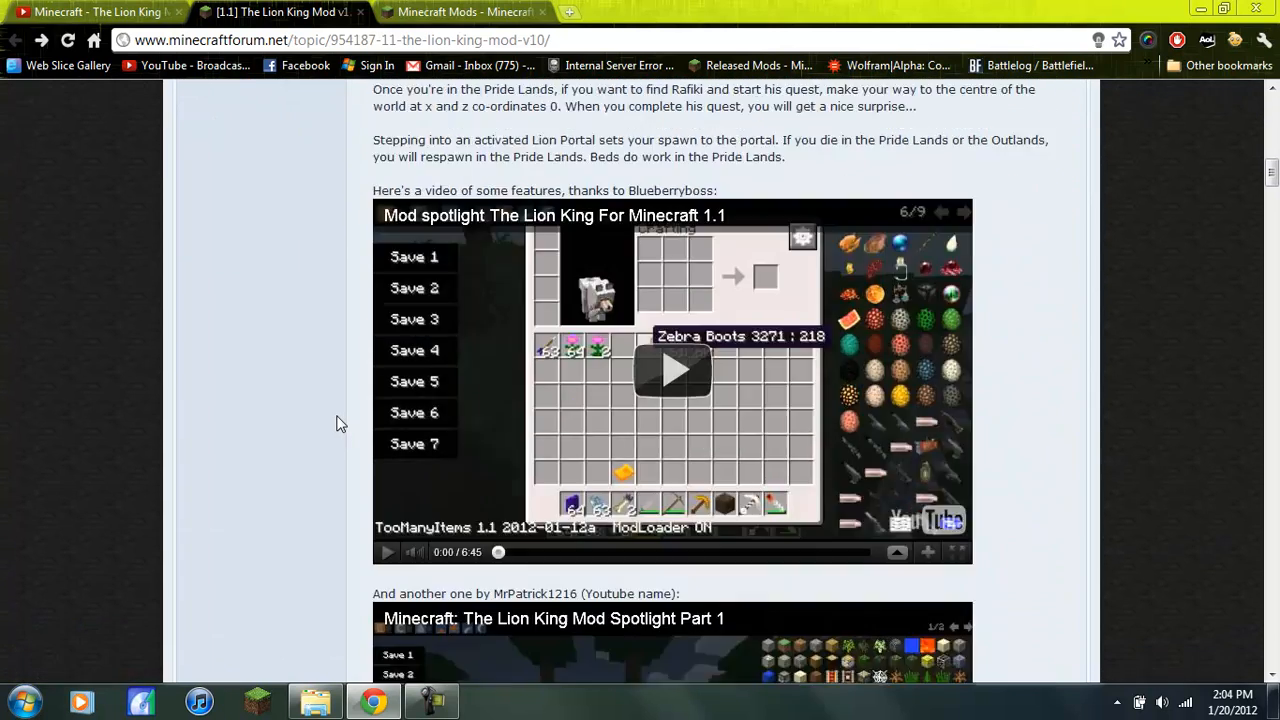
{"action": "scroll", "scroll_direction": "down", "scroll_amount": 3}
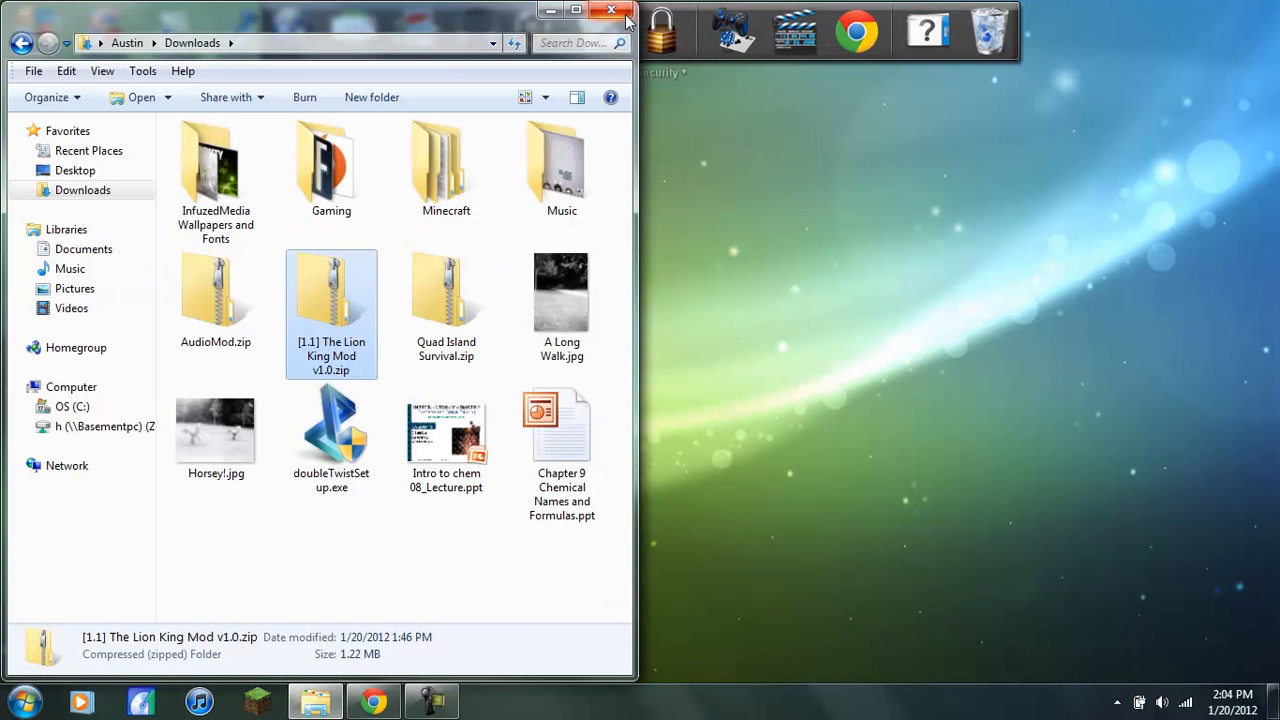
{"action": "left_click", "coordinate": [611, 10]}
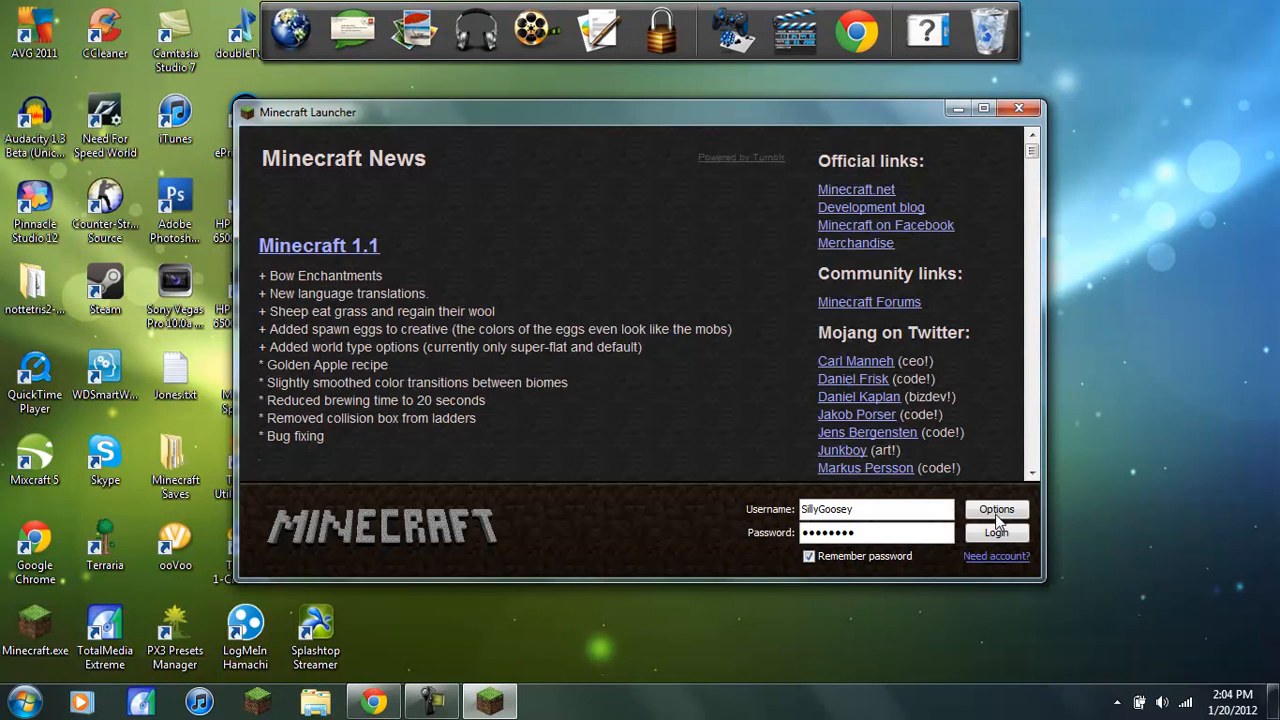
Step: Open and dismiss the launcher Options, then log in to launch Minecraft
{"action": "left_click", "coordinate": [996, 509]}
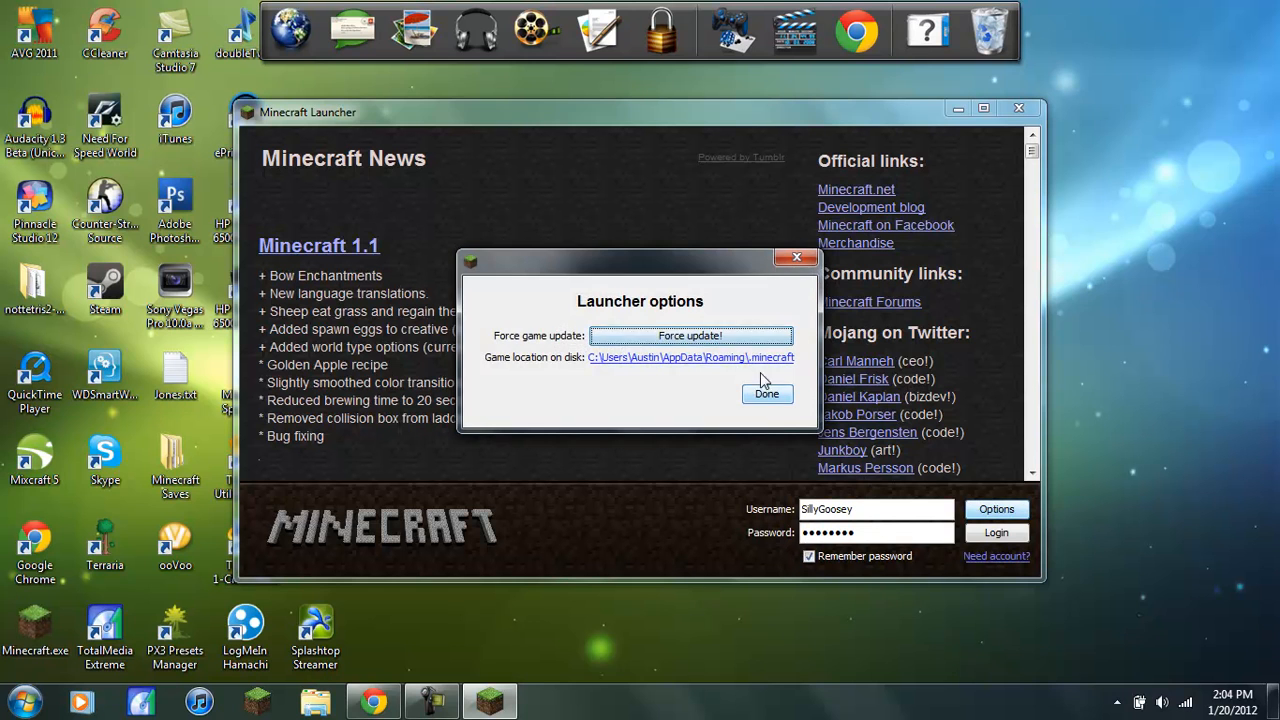
{"action": "left_click", "coordinate": [766, 393]}
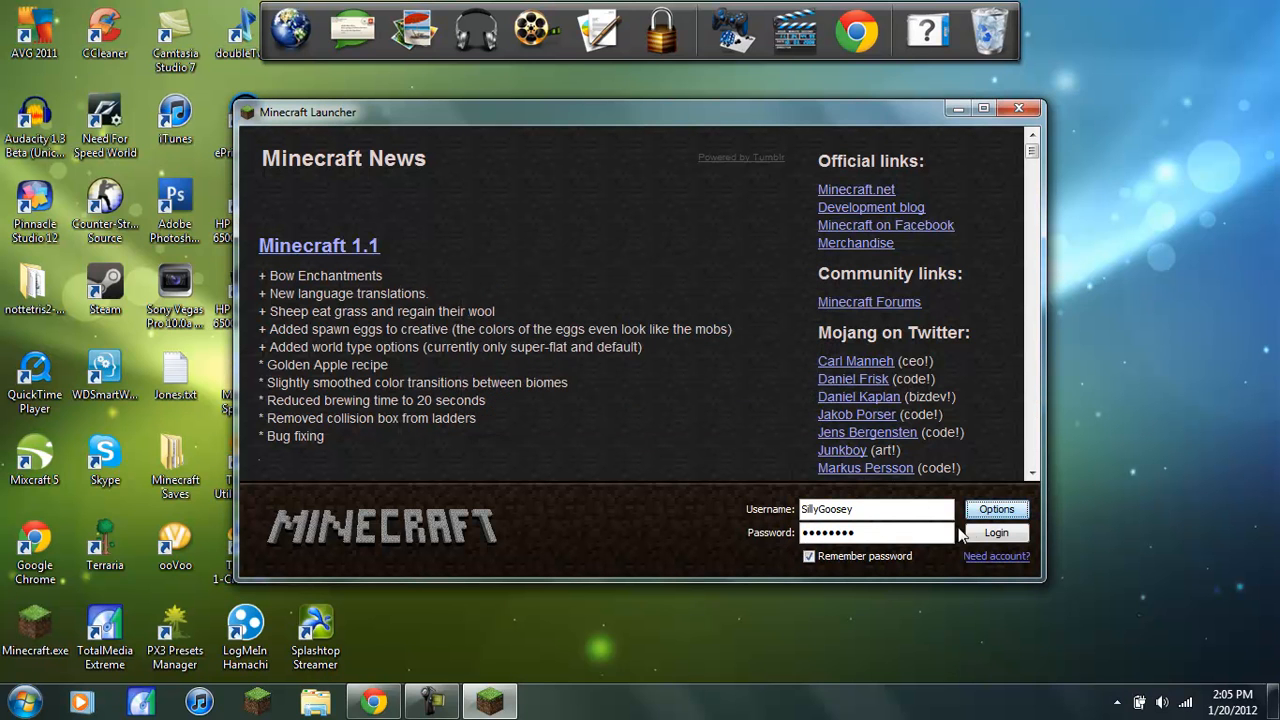
{"action": "left_click", "coordinate": [995, 532]}
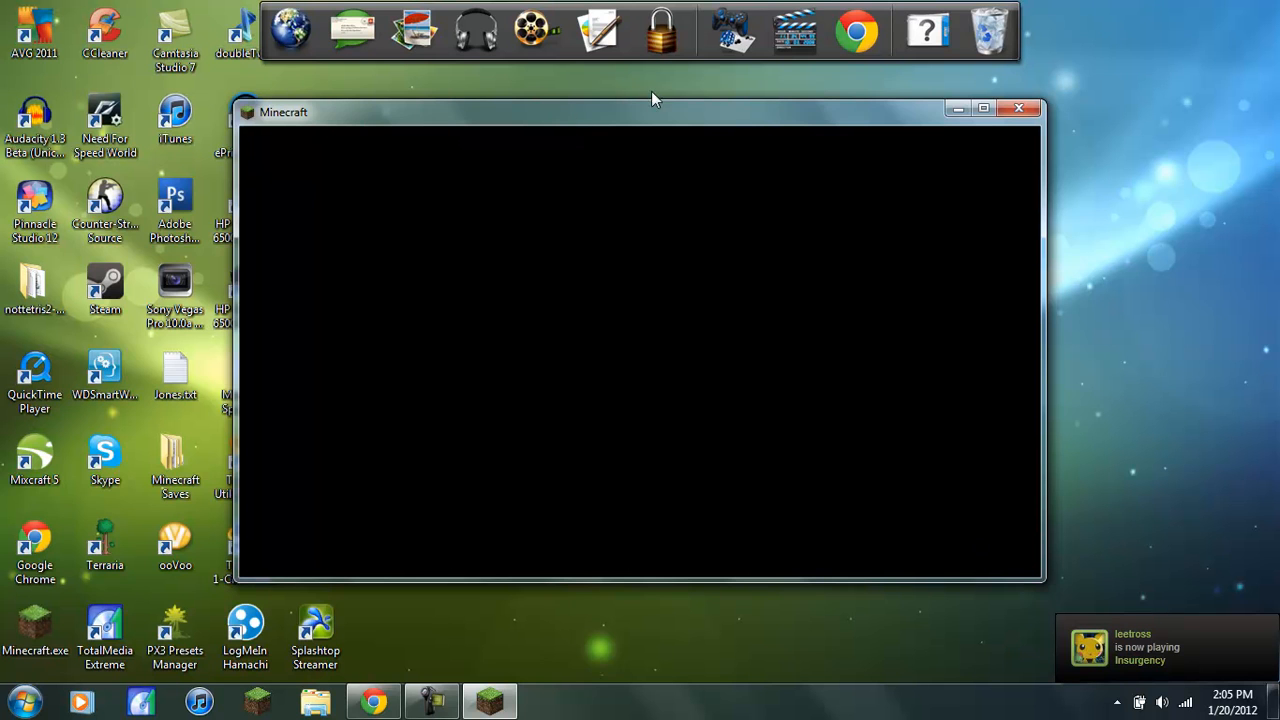
{"action": "mouse_move", "coordinate": [738, 296]}
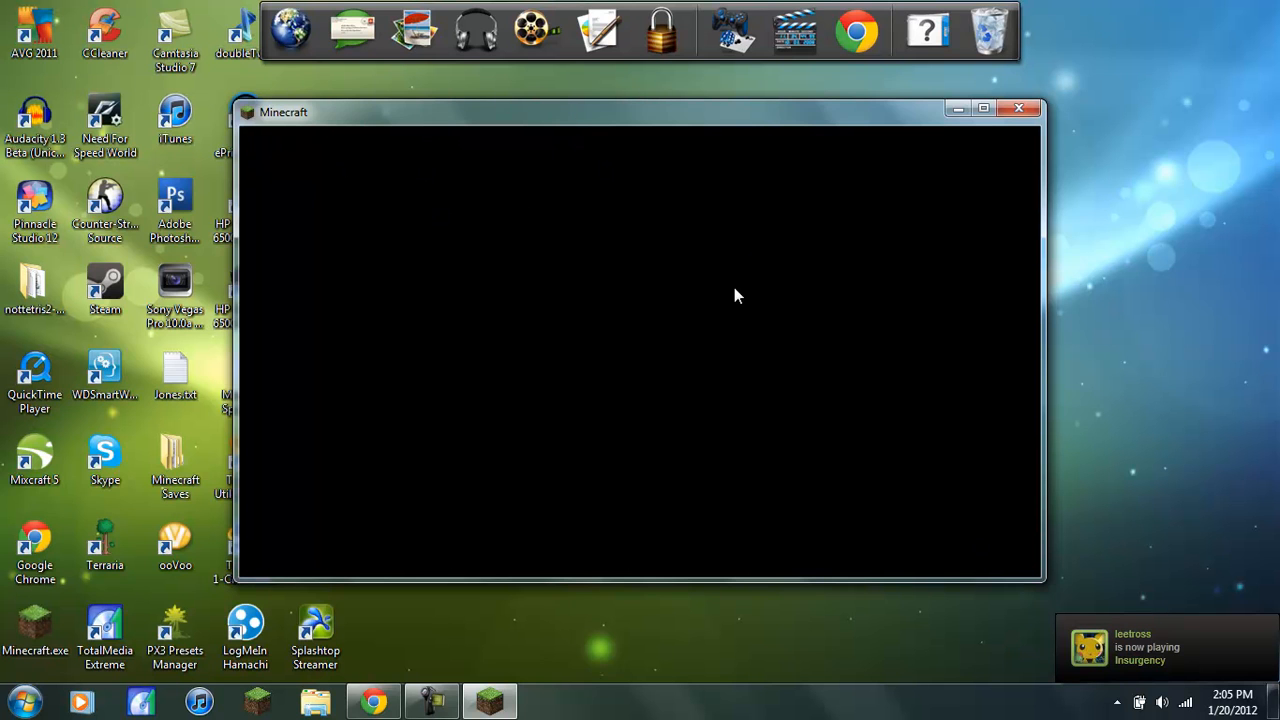
{"action": "mouse_move", "coordinate": [693, 388]}
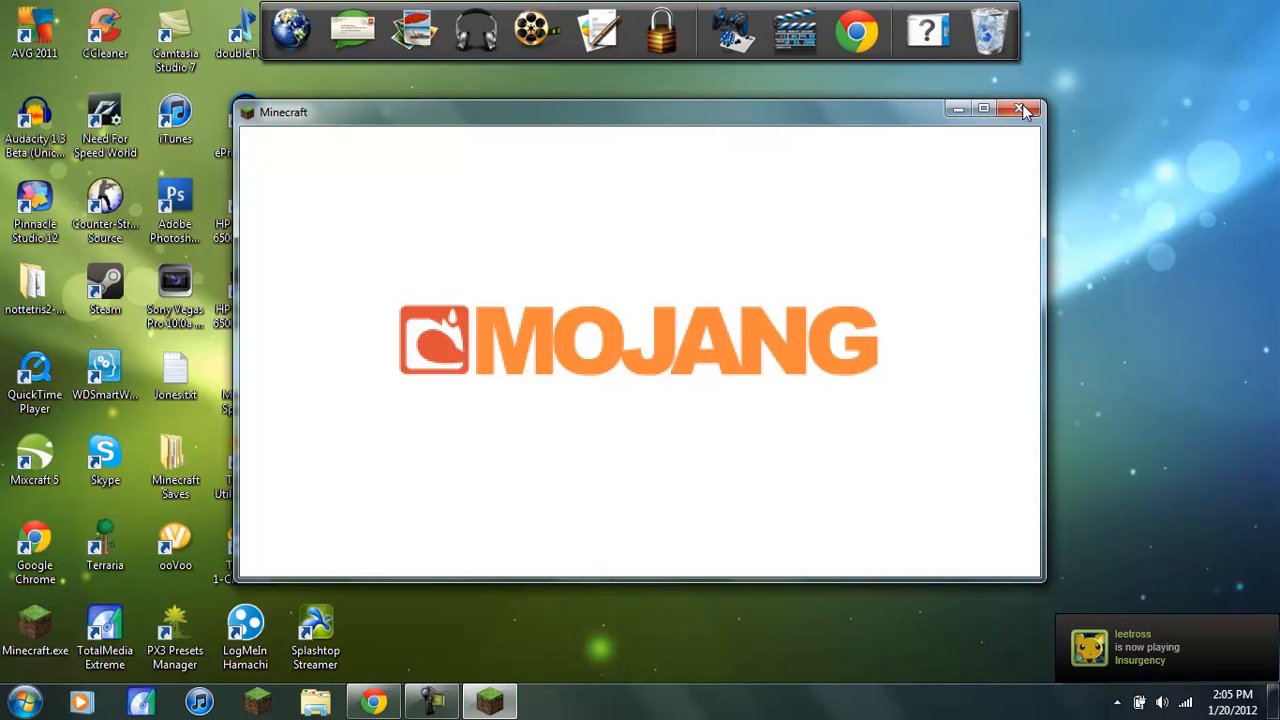
{"action": "mouse_move", "coordinate": [1024, 109]}
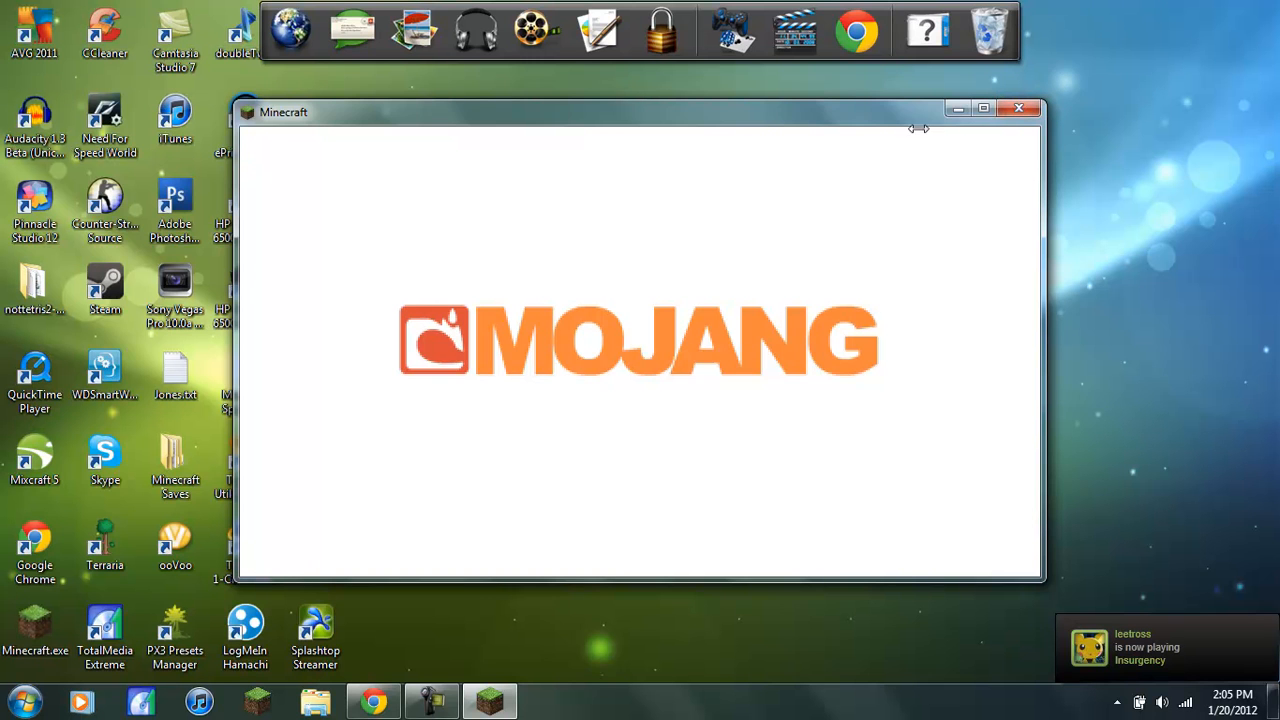
{"action": "mouse_move", "coordinate": [1130, 193]}
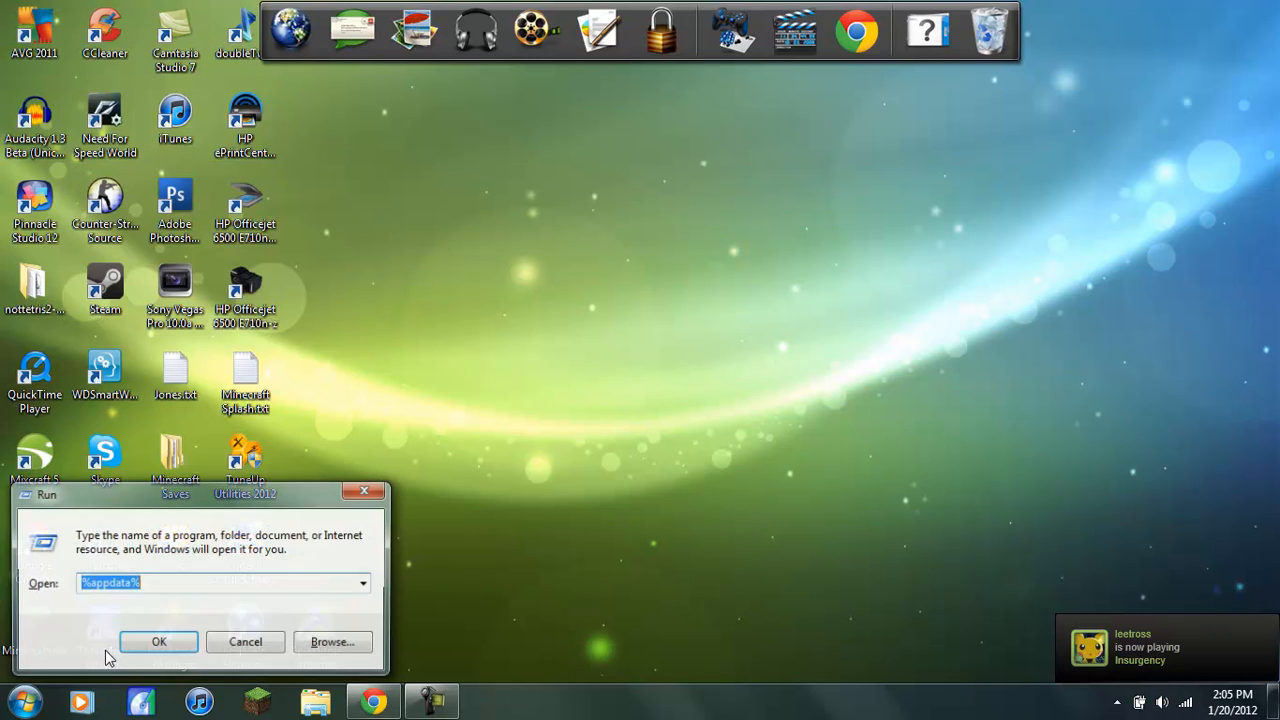
Step: Run %appdata% to open the Roaming folder containing .minecraft
{"action": "type", "text": "%"}
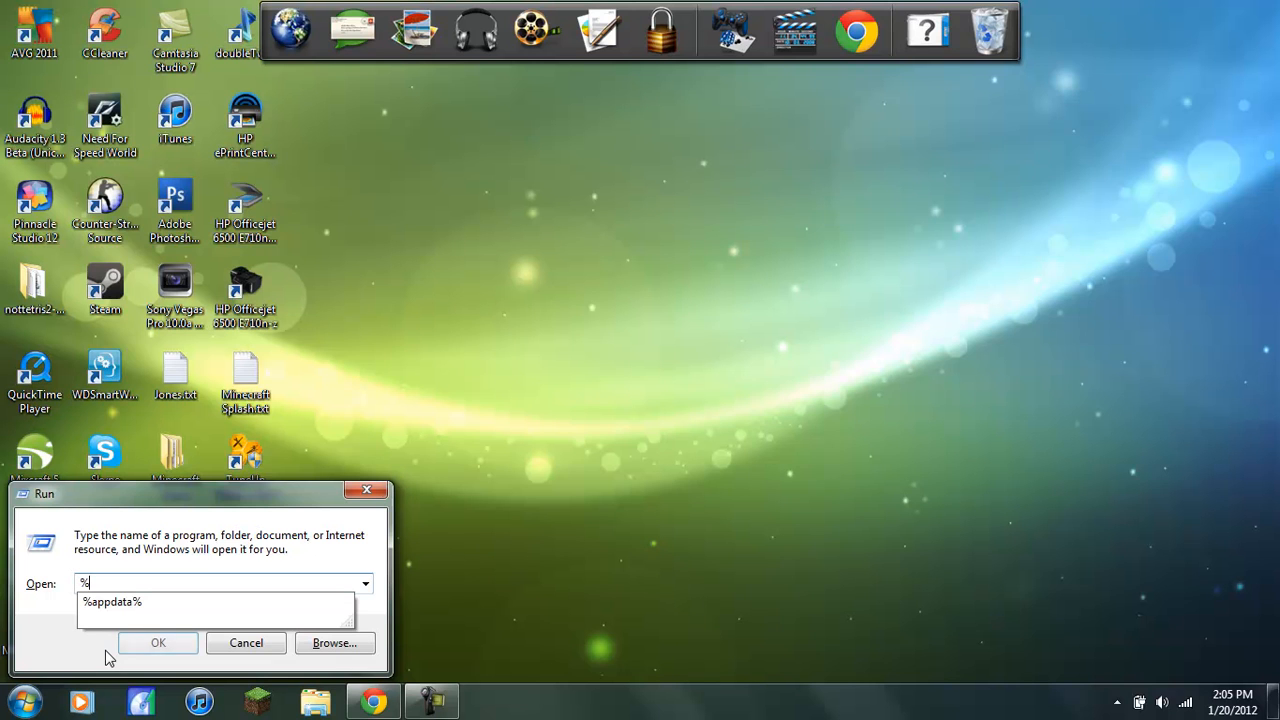
{"action": "type", "text": "appdata"}
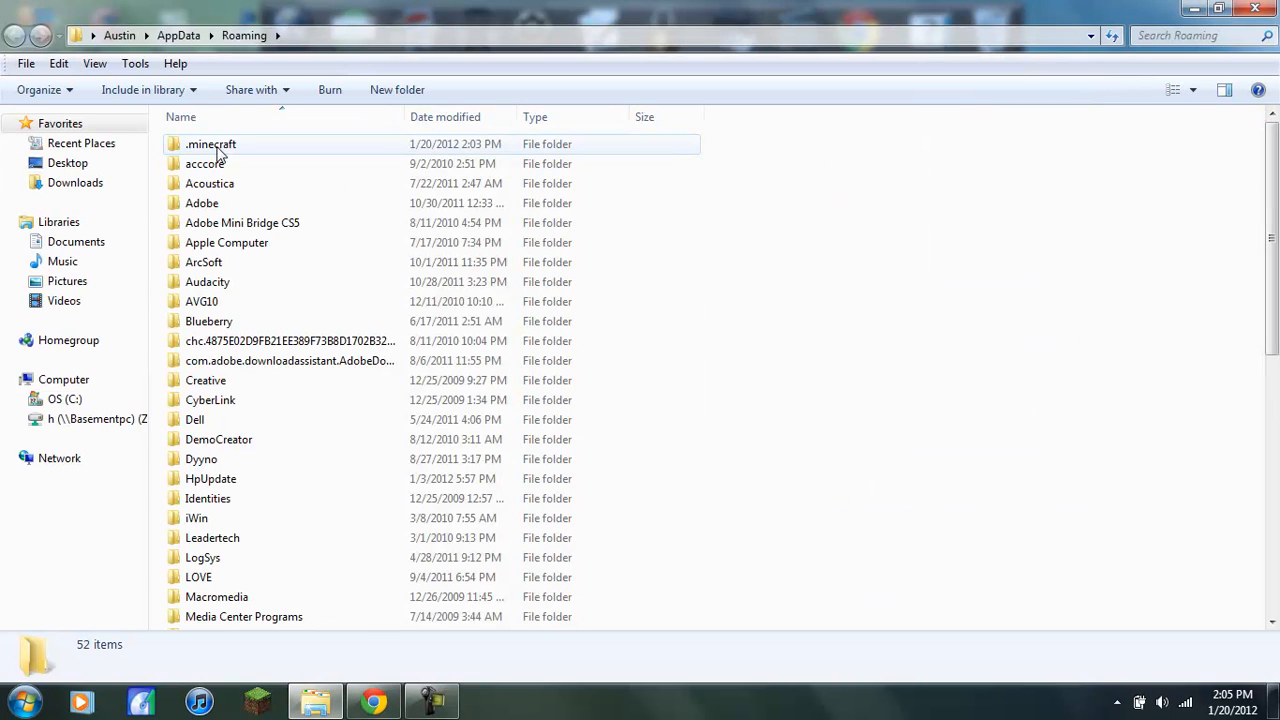
Step: Check .minecraft's mods folder, delete the 'mod' folder from resources, and return to .minecraft
{"action": "double_click", "coordinate": [211, 143]}
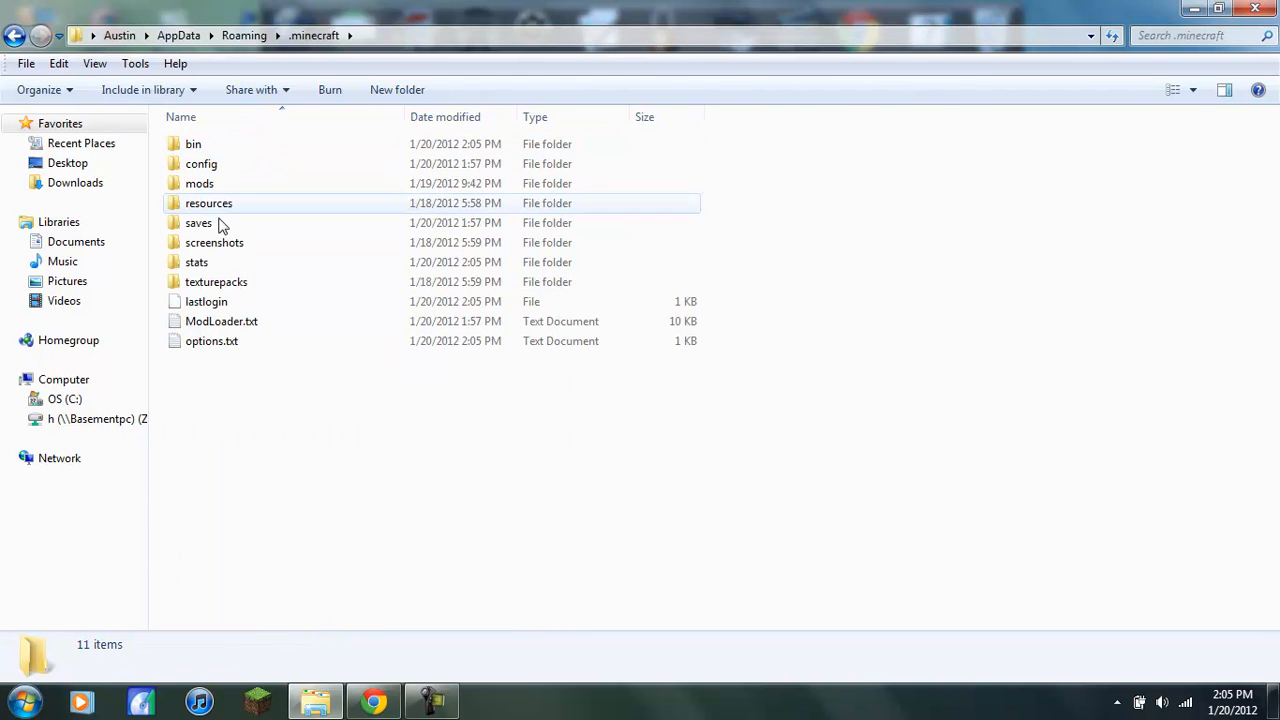
{"action": "double_click", "coordinate": [199, 183]}
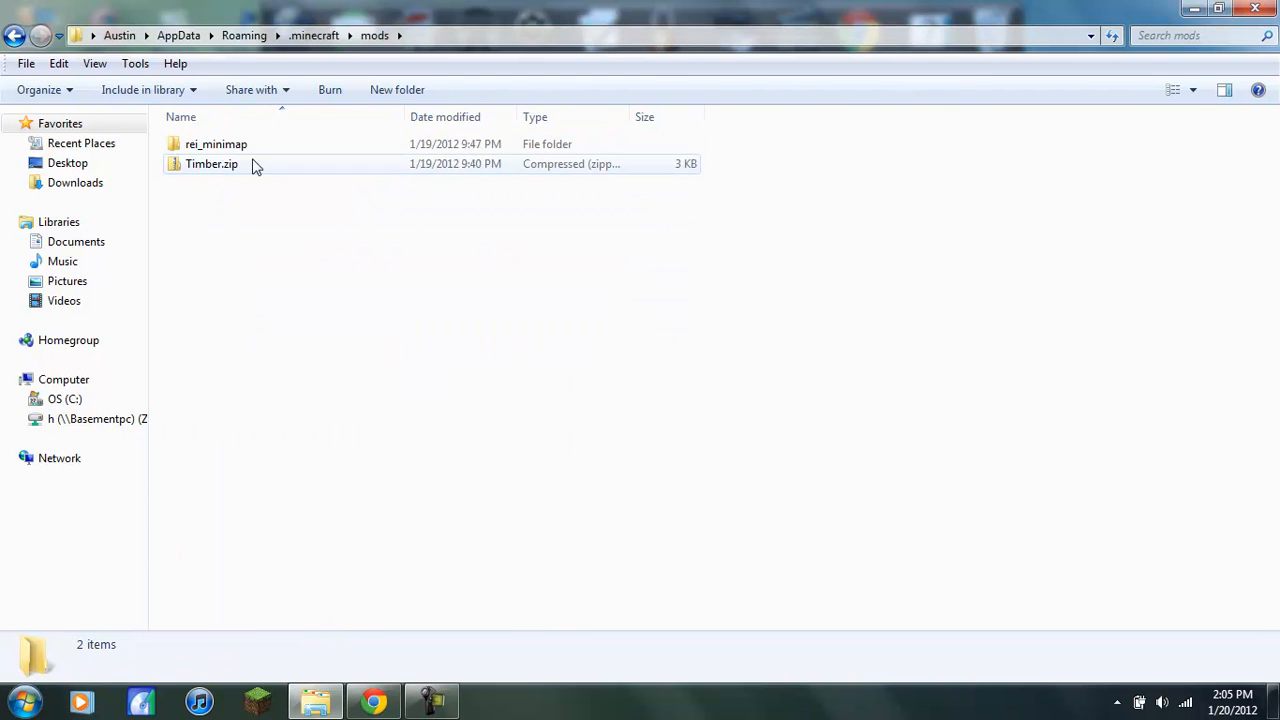
{"action": "left_click", "coordinate": [15, 35]}
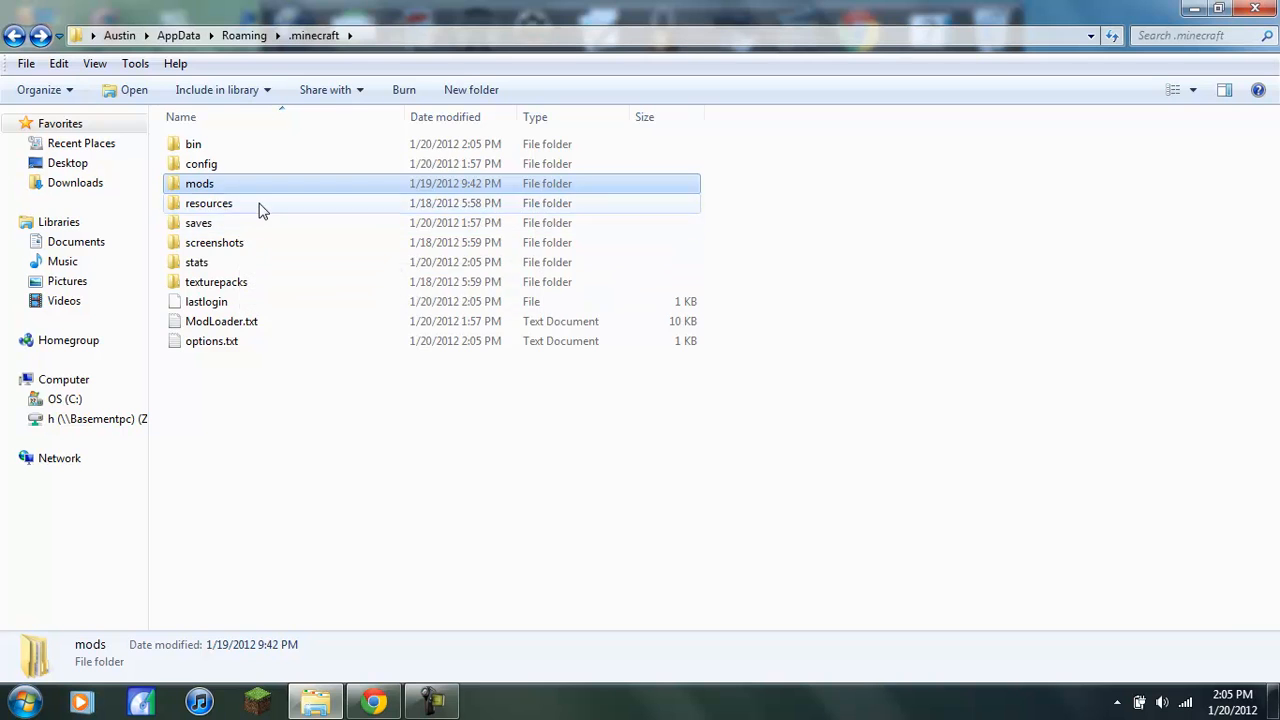
{"action": "double_click", "coordinate": [208, 203]}
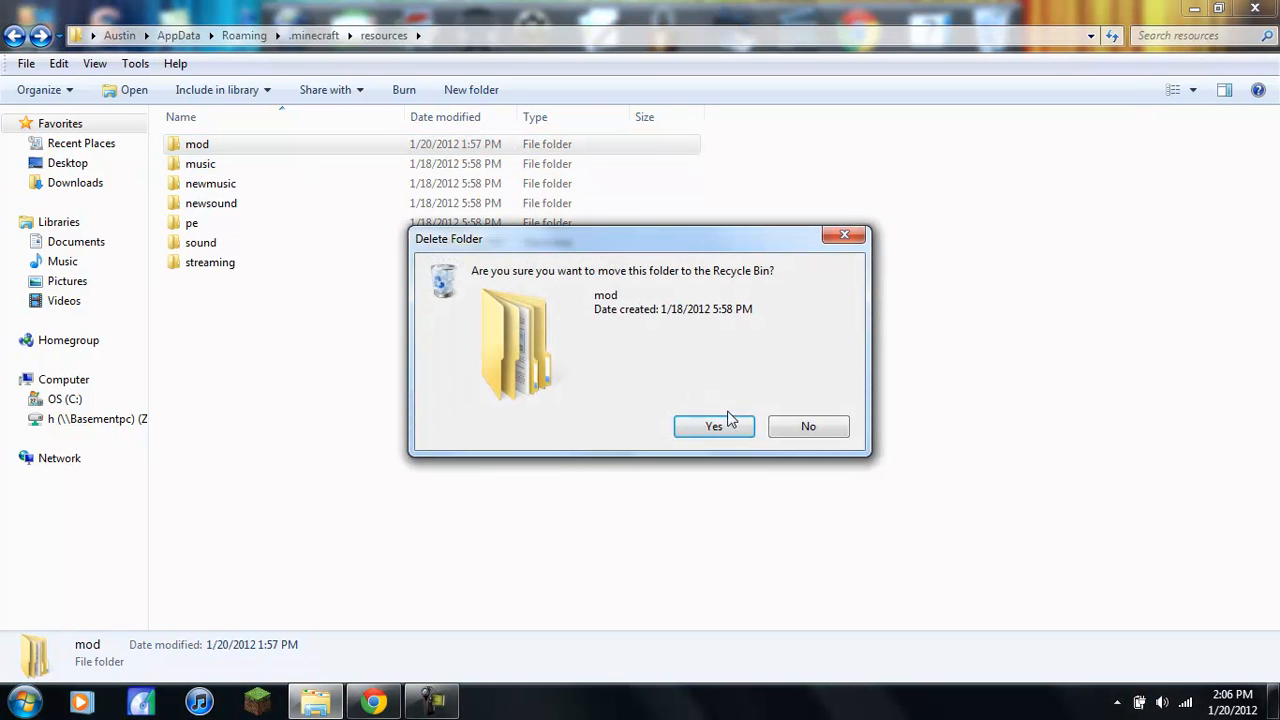
{"action": "left_click", "coordinate": [713, 426]}
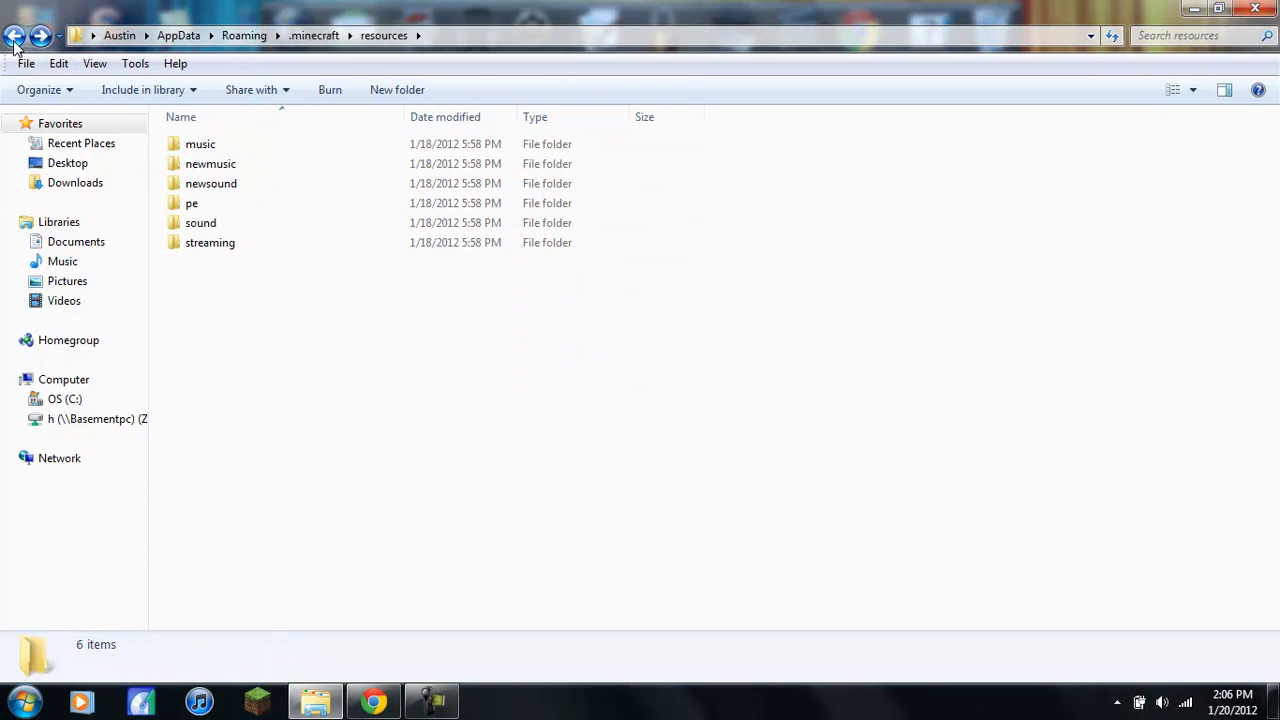
{"action": "left_click", "coordinate": [15, 35]}
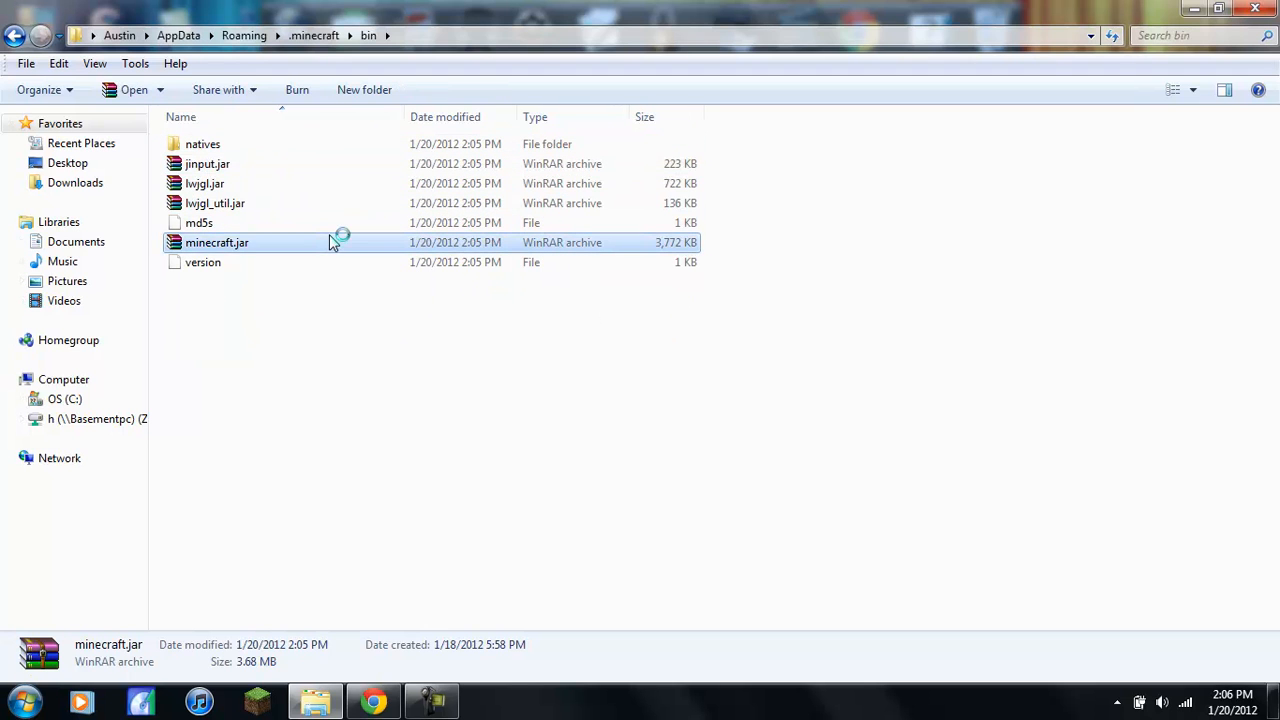
Step: Open minecraft.jar from .minecraft\bin in WinRAR
{"action": "double_click", "coordinate": [217, 242]}
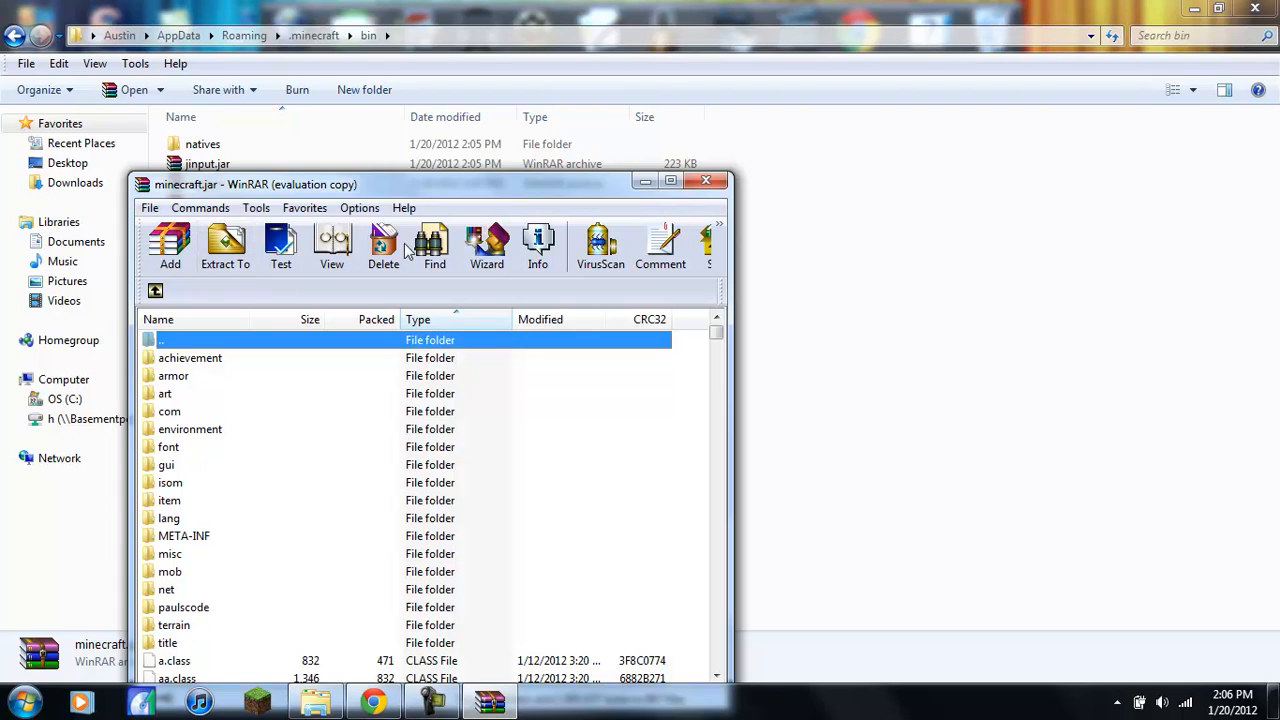
{"action": "mouse_move", "coordinate": [470, 195]}
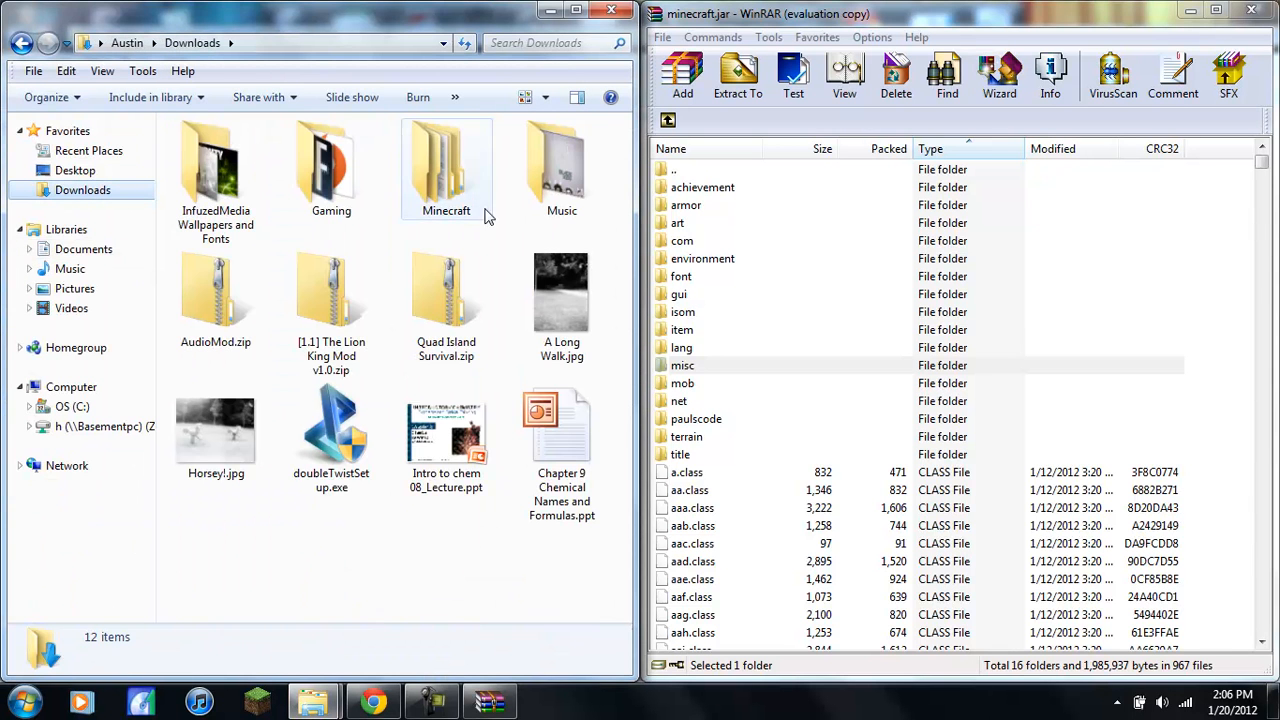
Step: Open the Minecraft mods folder and ModLoader.zip, dismissing the WinRAR license reminder
{"action": "double_click", "coordinate": [446, 167]}
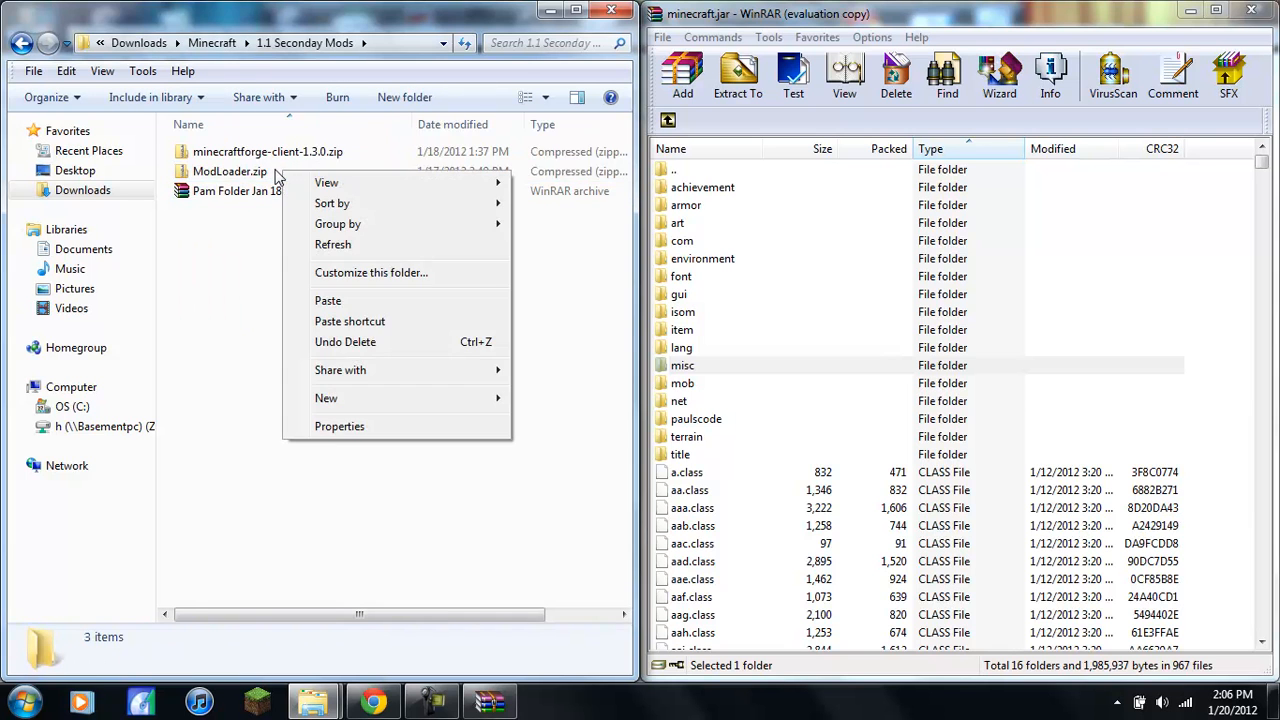
{"action": "right_click", "coordinate": [229, 171]}
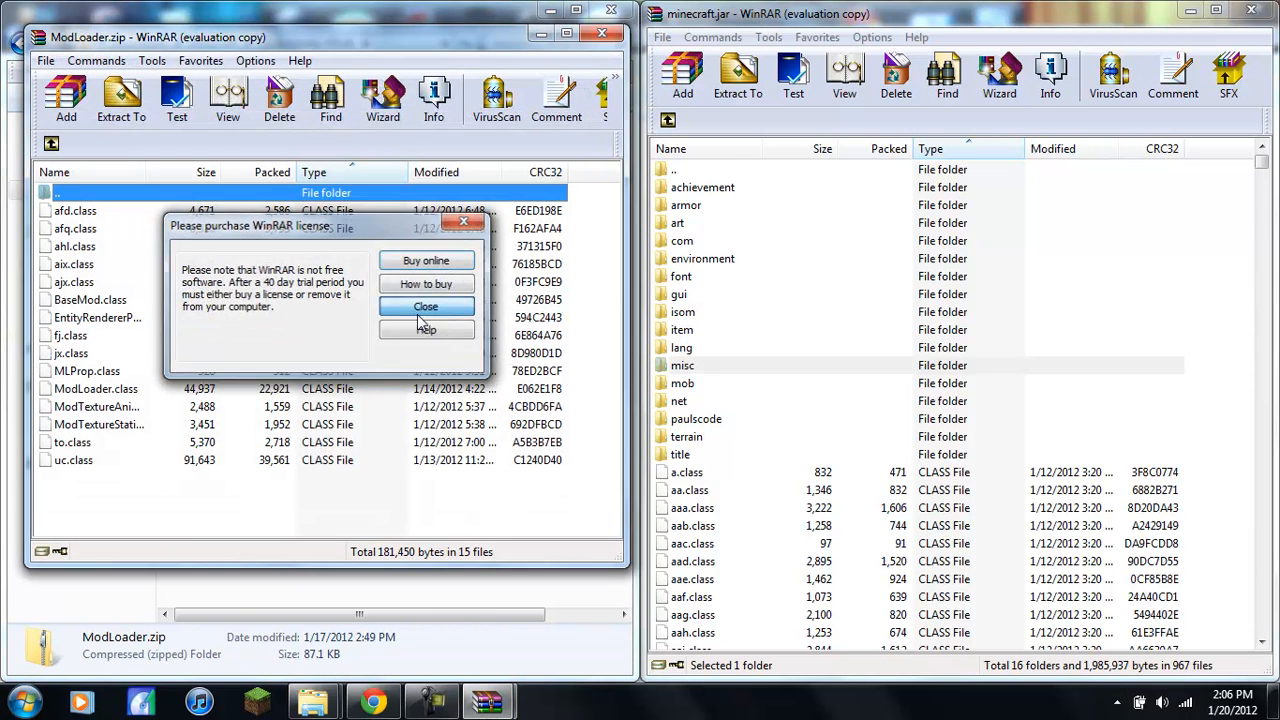
{"action": "left_click", "coordinate": [425, 306]}
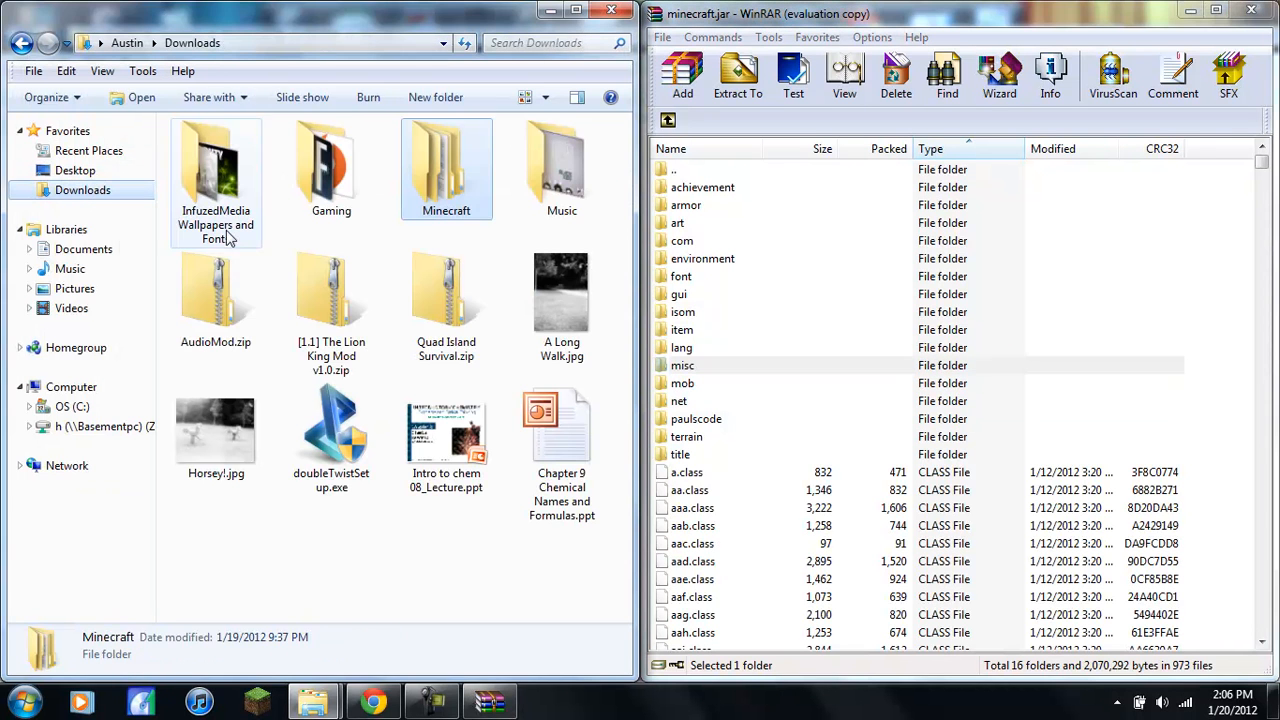
Step: Open AudioMod.zip in WinRAR, dismiss the license reminder, and merge its contents into minecraft.jar
{"action": "right_click", "coordinate": [215, 295]}
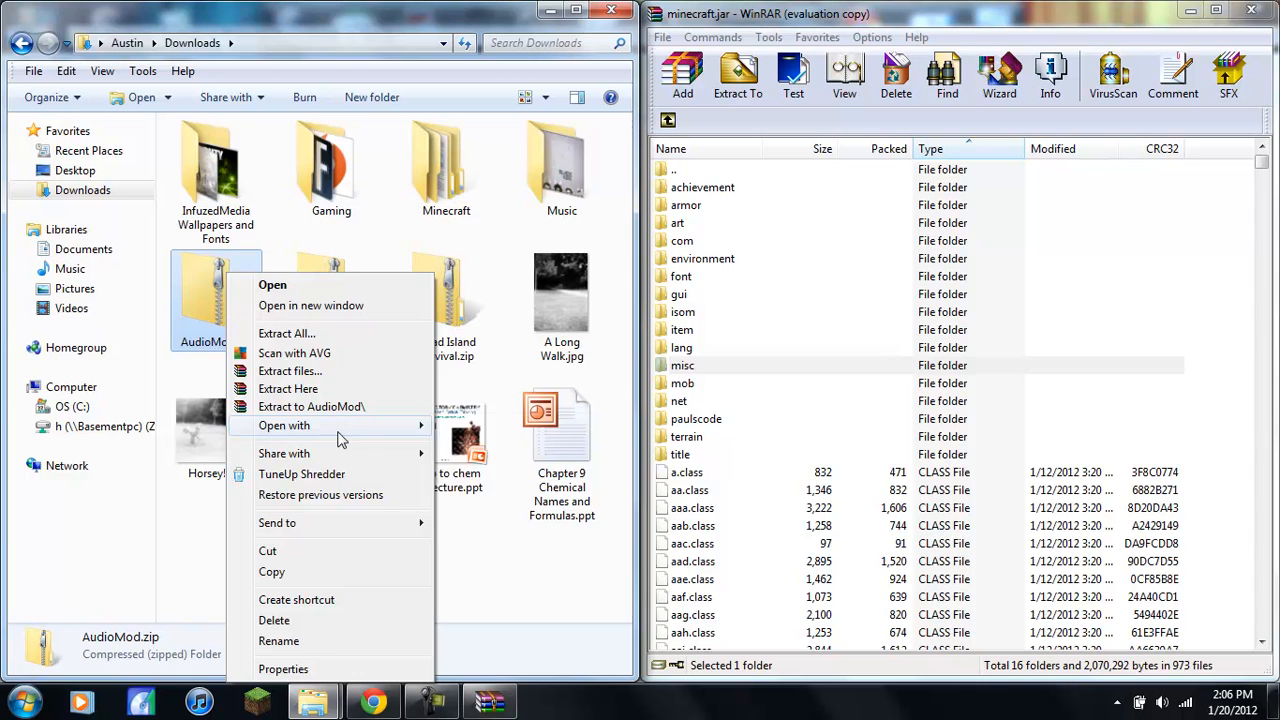
{"action": "left_click", "coordinate": [272, 285]}
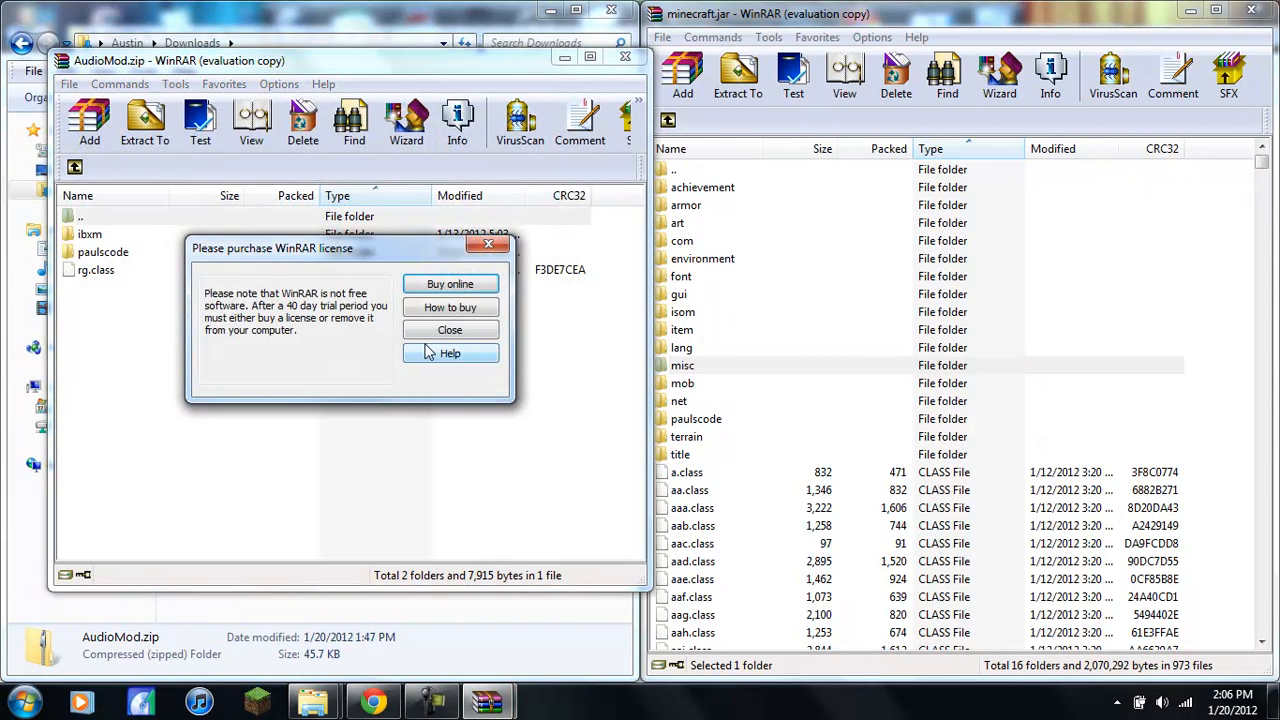
{"action": "left_click", "coordinate": [449, 330]}
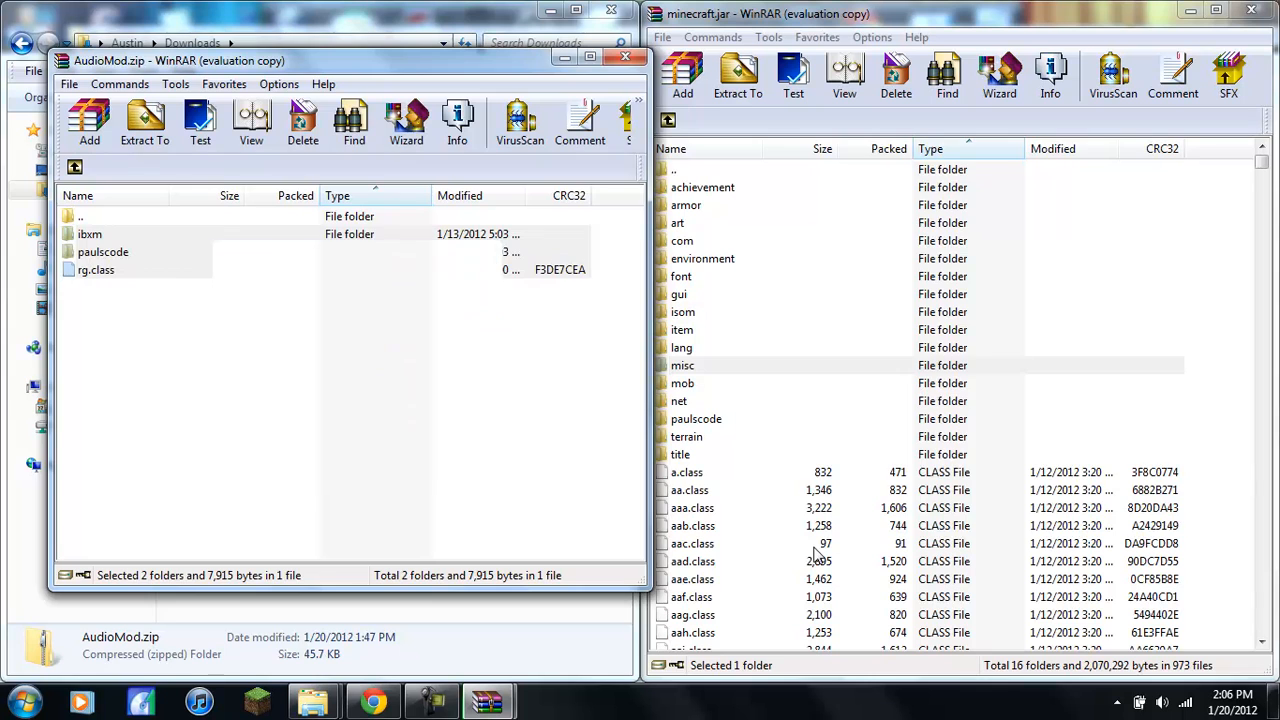
{"action": "left_click", "coordinate": [682, 365]}
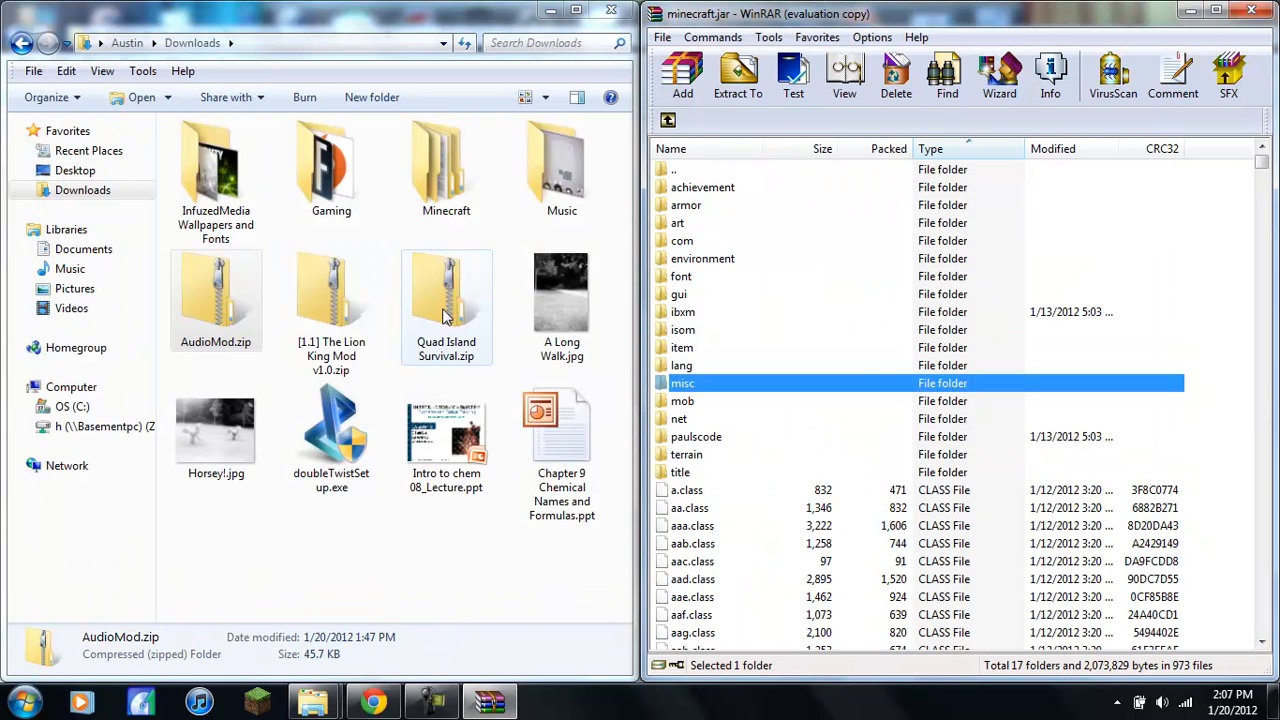
Step: Add the jar folder contents of The Lion King Mod v1.0.zip into minecraft.jar, then close the archive
{"action": "right_click", "coordinate": [331, 290]}
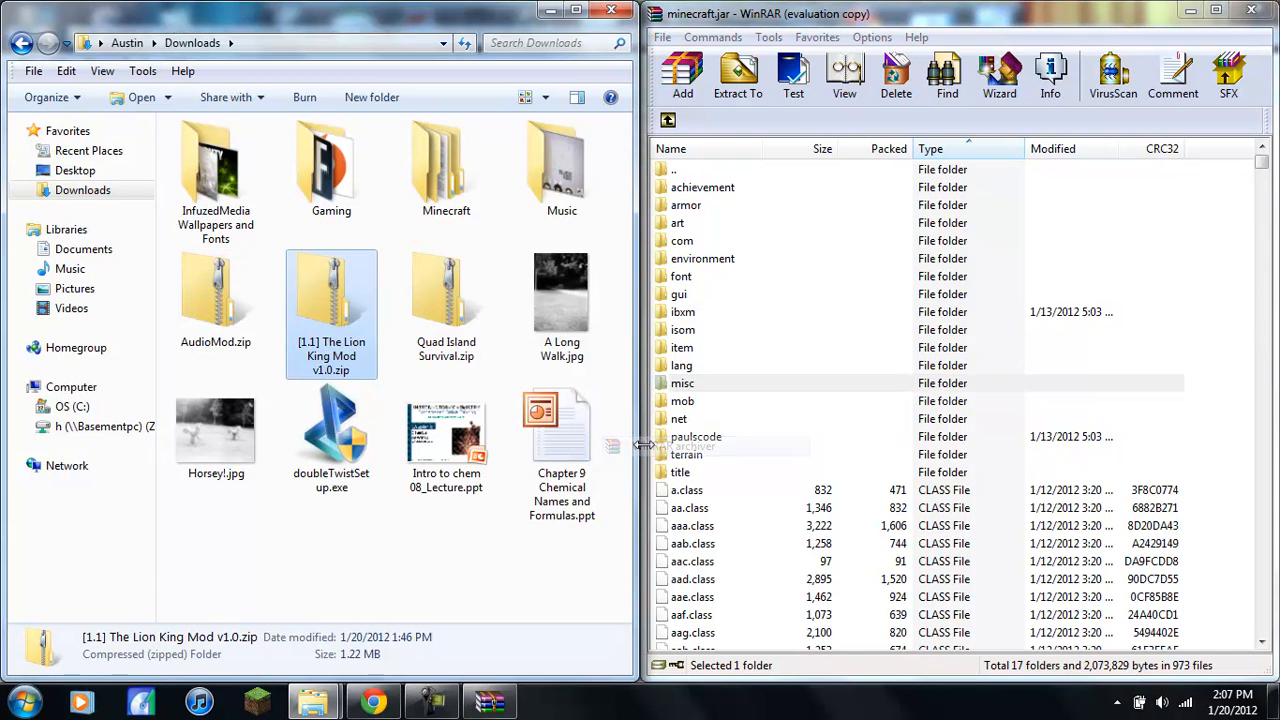
{"action": "double_click", "coordinate": [331, 300]}
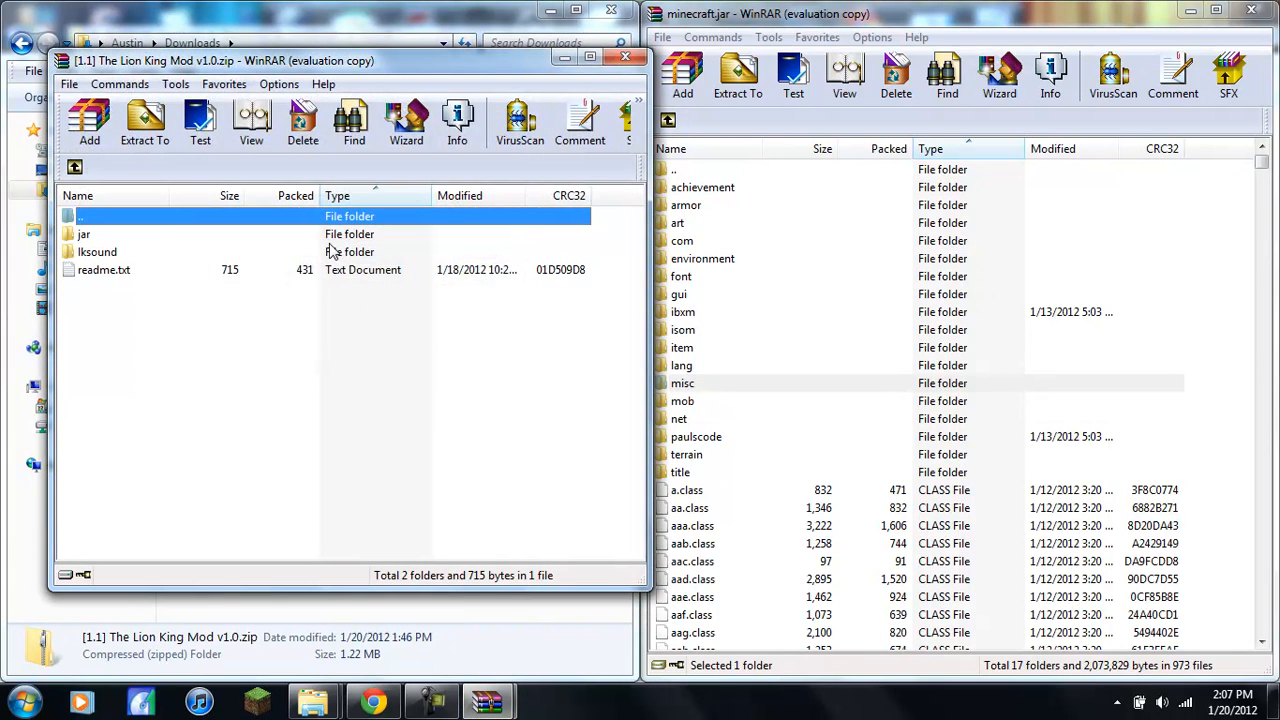
{"action": "mouse_move", "coordinate": [200, 270]}
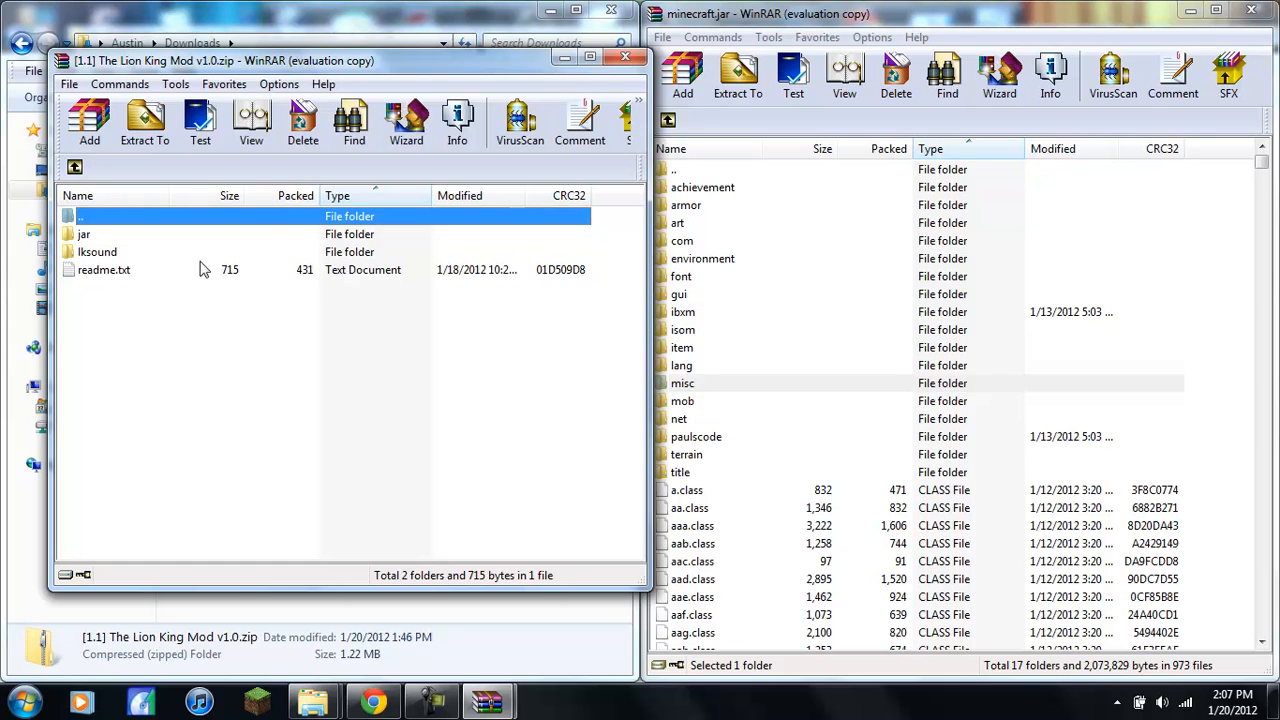
{"action": "left_click", "coordinate": [84, 234]}
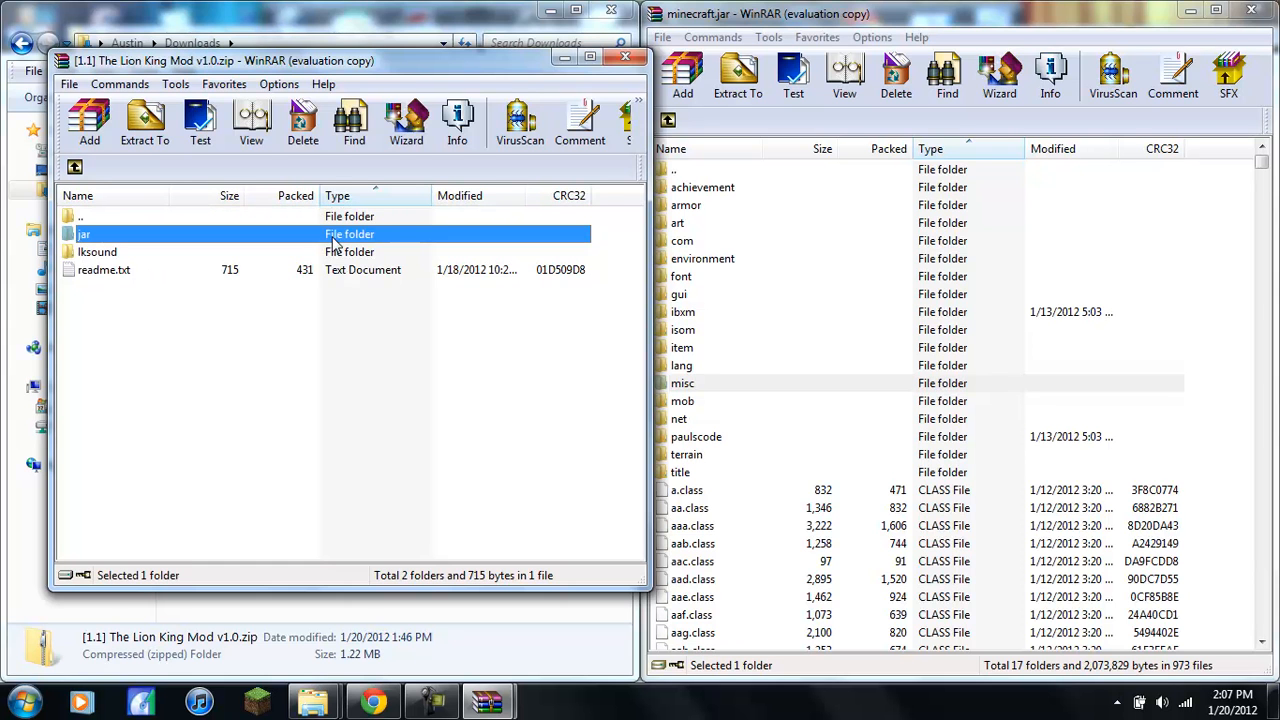
{"action": "double_click", "coordinate": [85, 233]}
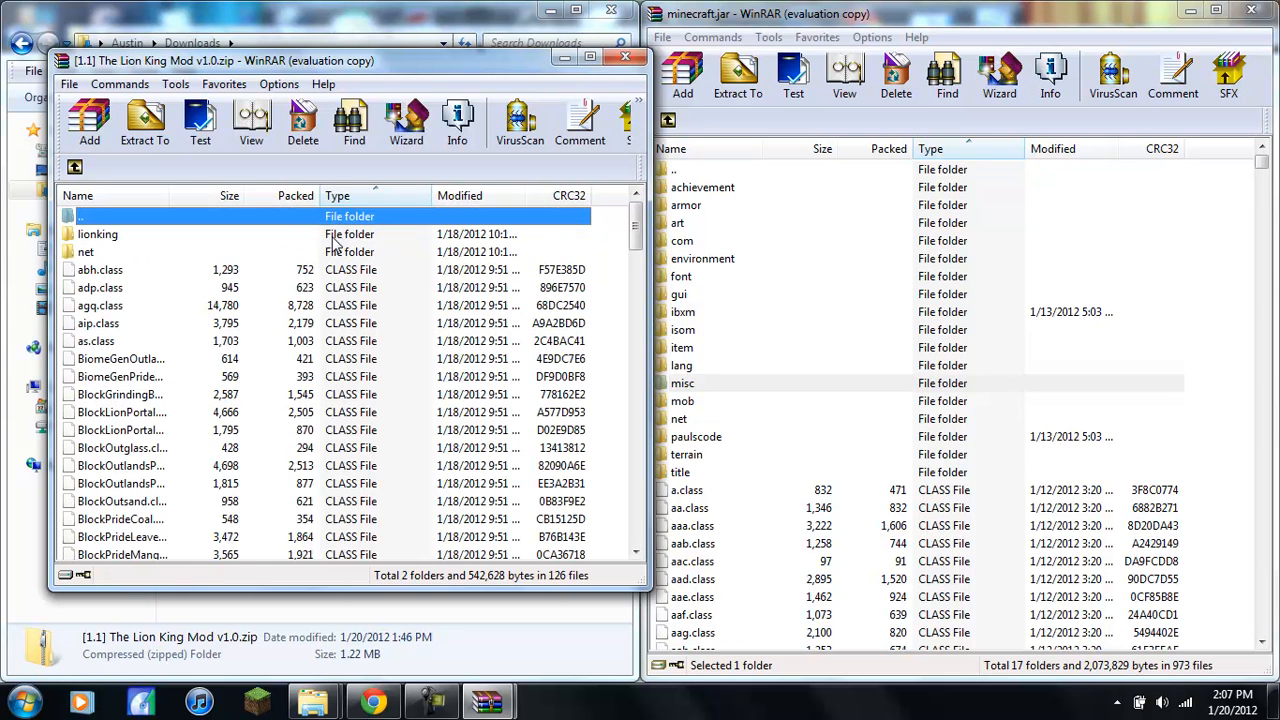
{"action": "left_click", "coordinate": [97, 234]}
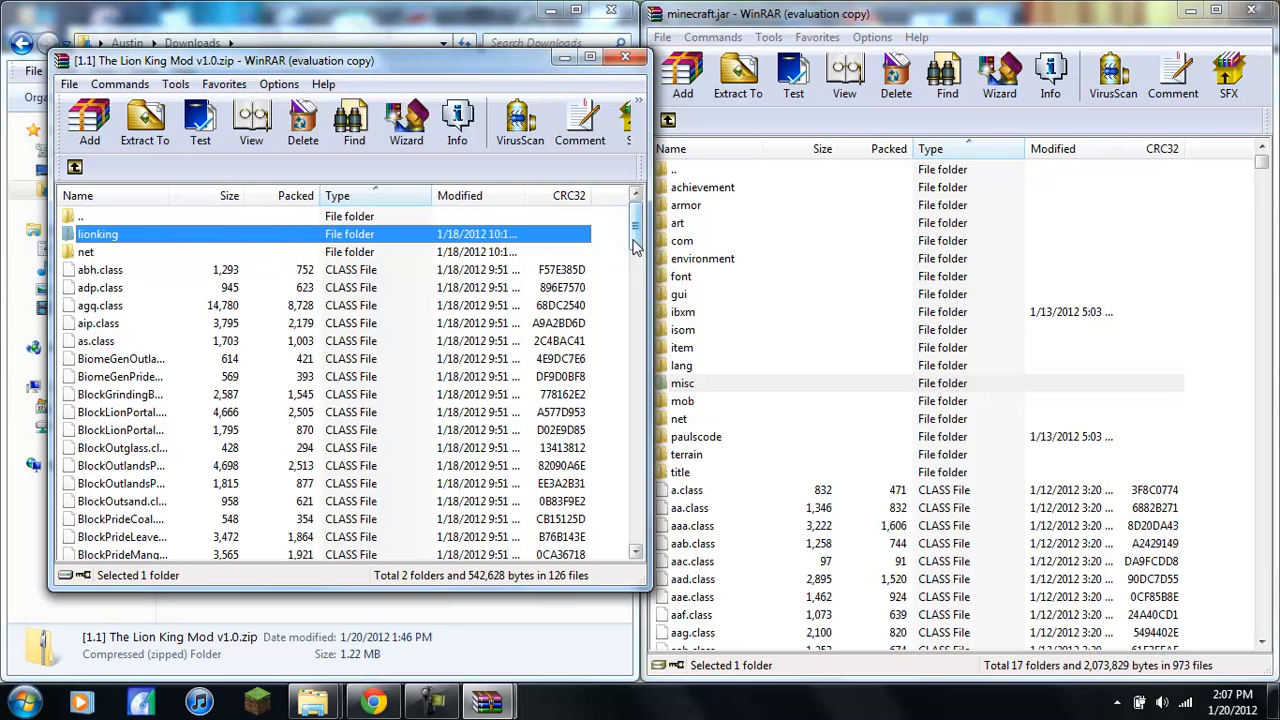
{"action": "scroll", "scroll_direction": "down", "scroll_amount": 3}
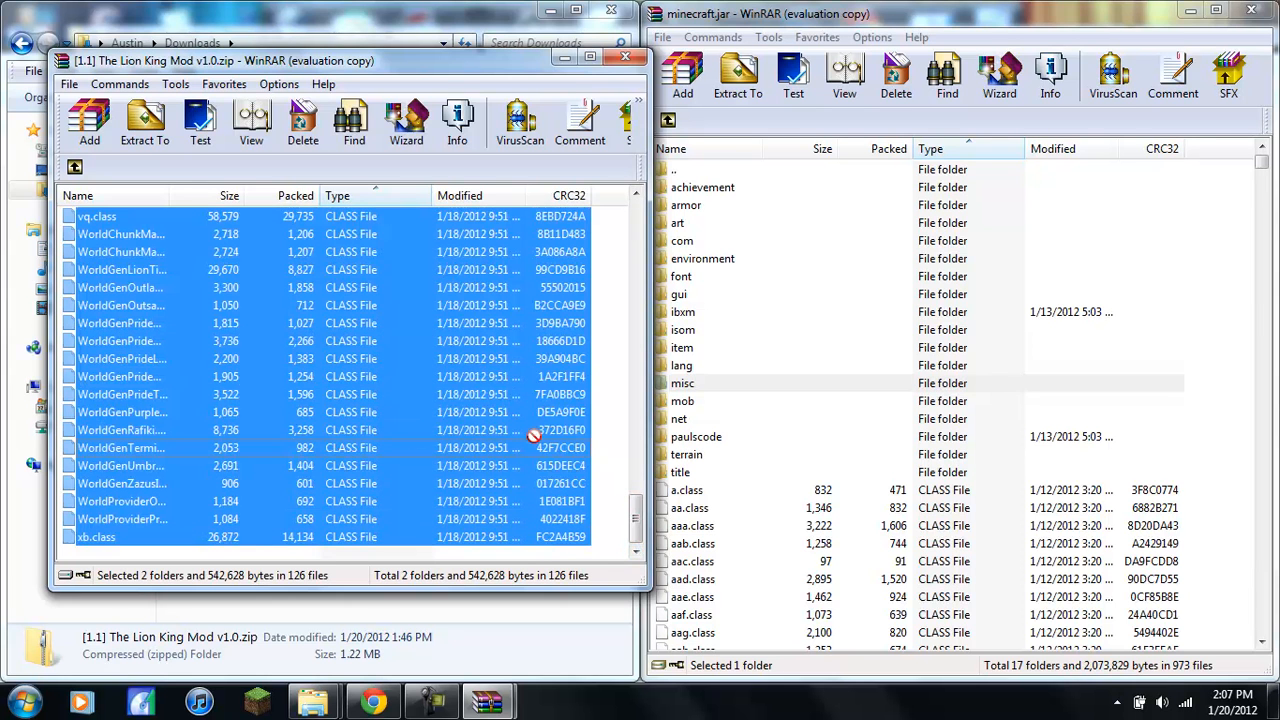
{"action": "left_click", "coordinate": [144, 120]}
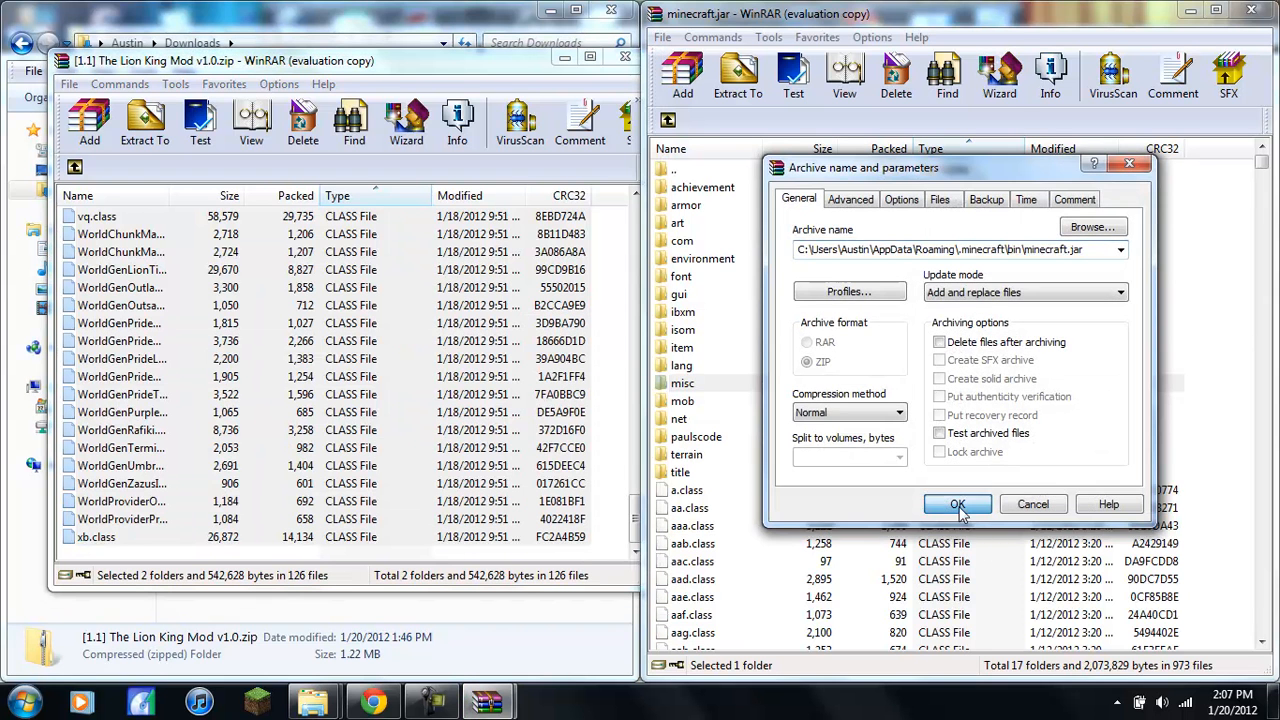
{"action": "left_click", "coordinate": [957, 503]}
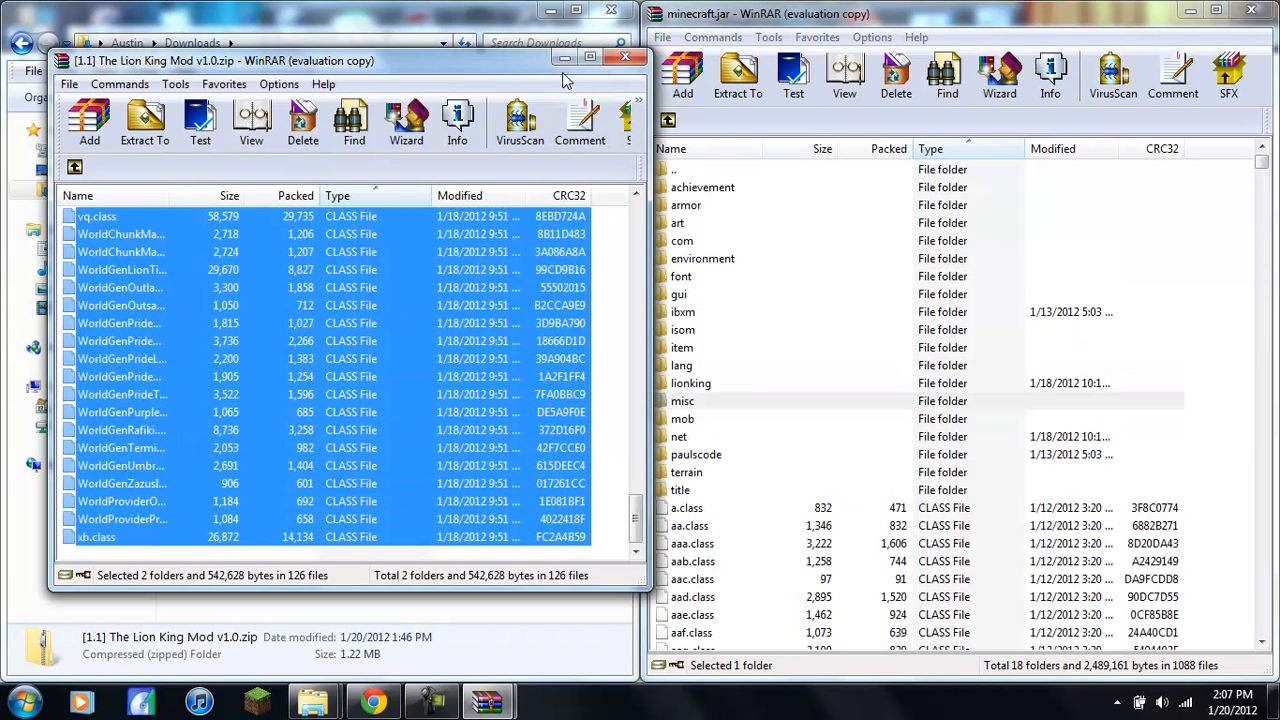
{"action": "left_click", "coordinate": [626, 56]}
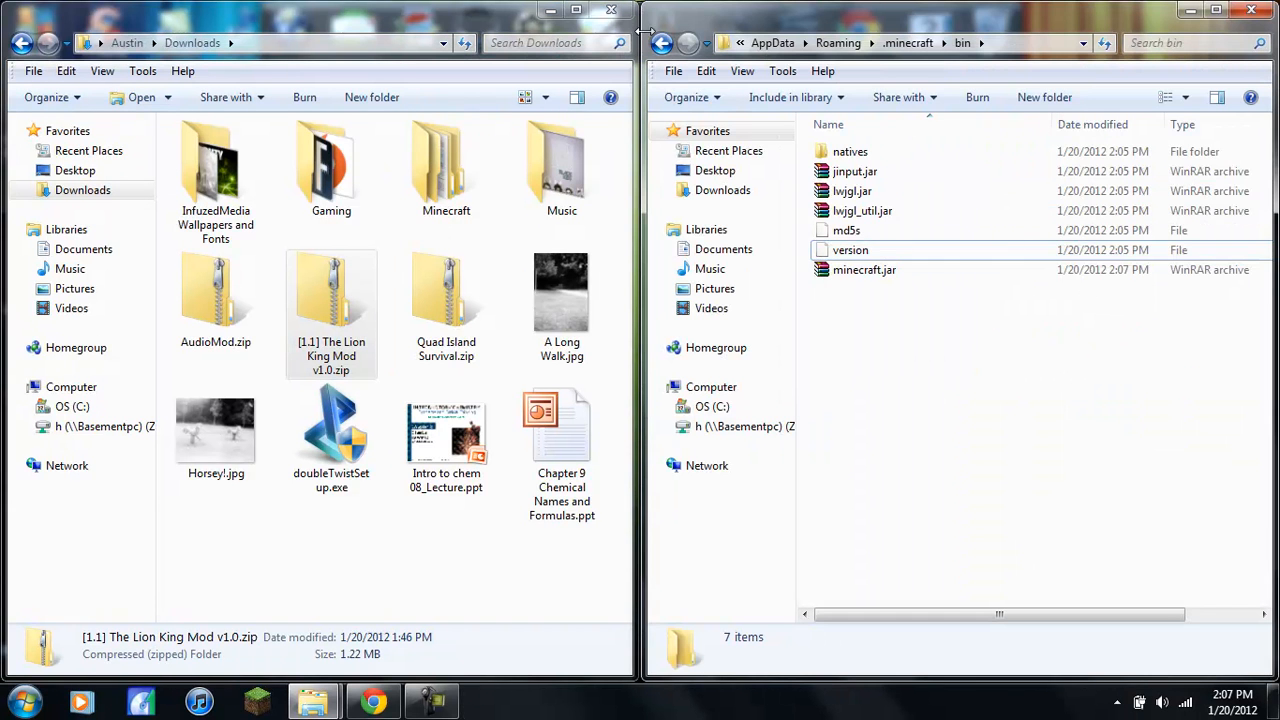
Step: Go up to .minecraft, look inside the mods folder, and return to .minecraft
{"action": "left_click", "coordinate": [661, 43]}
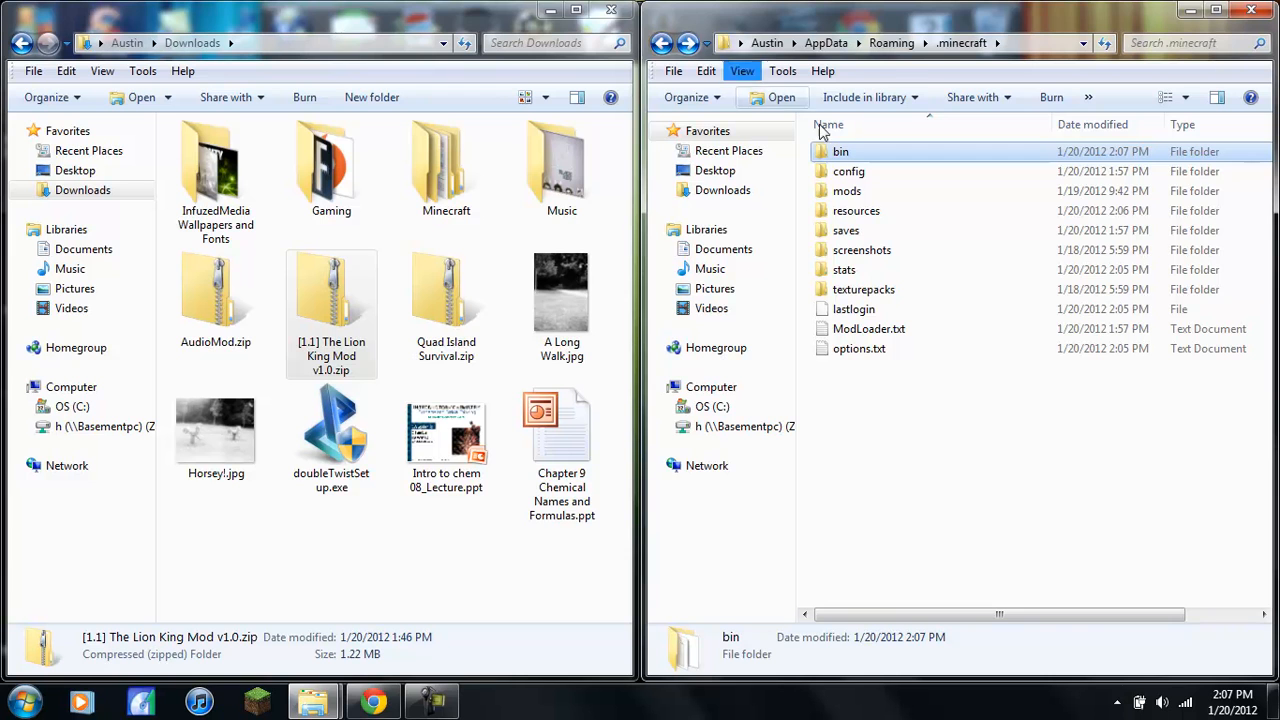
{"action": "mouse_move", "coordinate": [865, 210]}
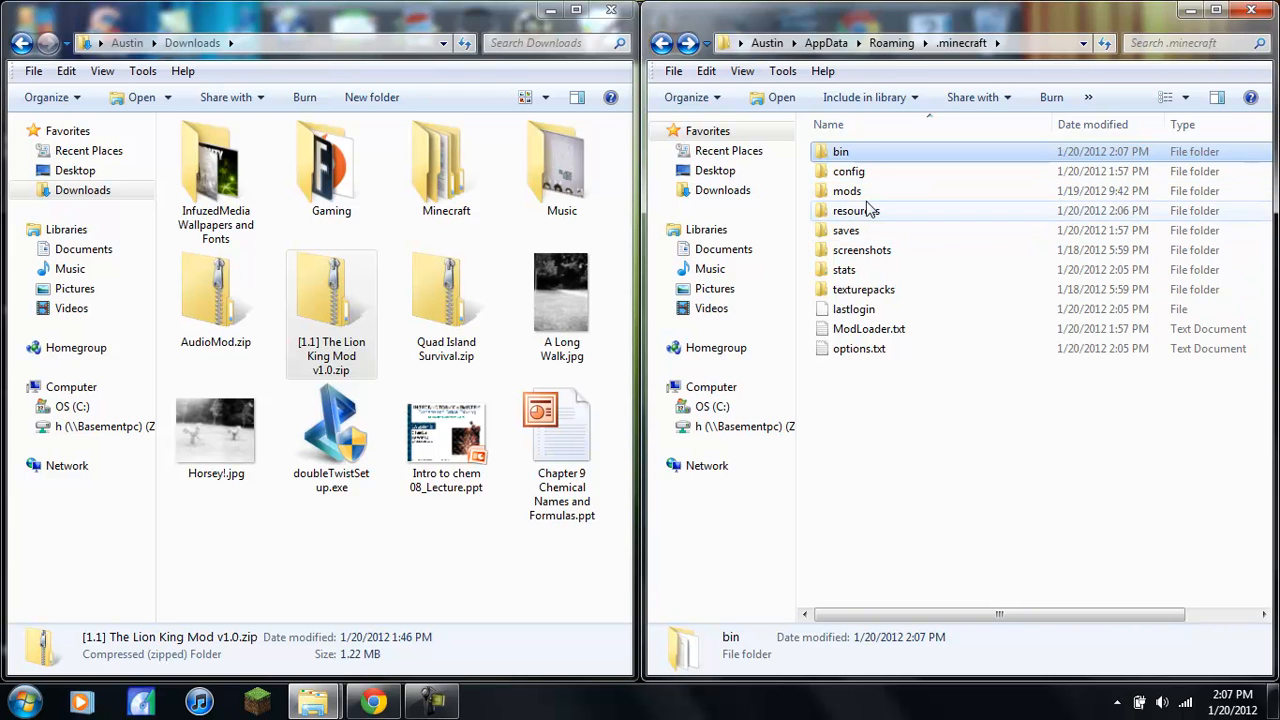
{"action": "double_click", "coordinate": [847, 191]}
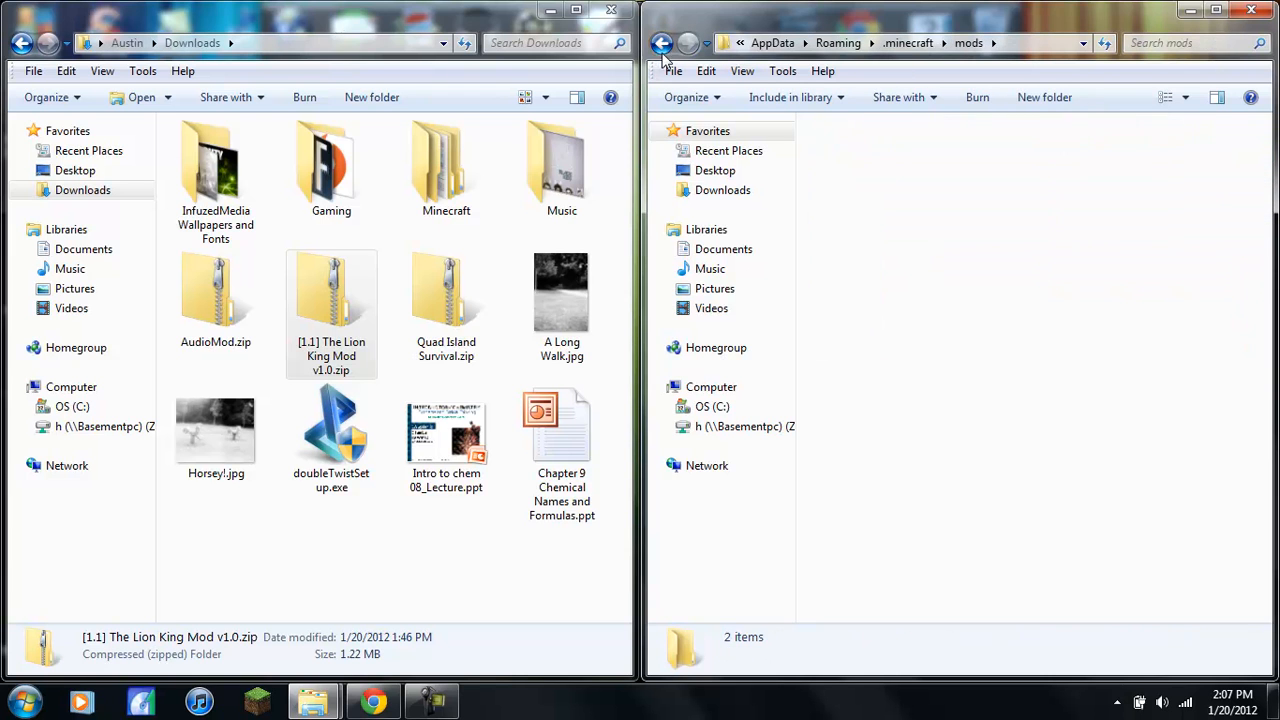
{"action": "left_click", "coordinate": [661, 43]}
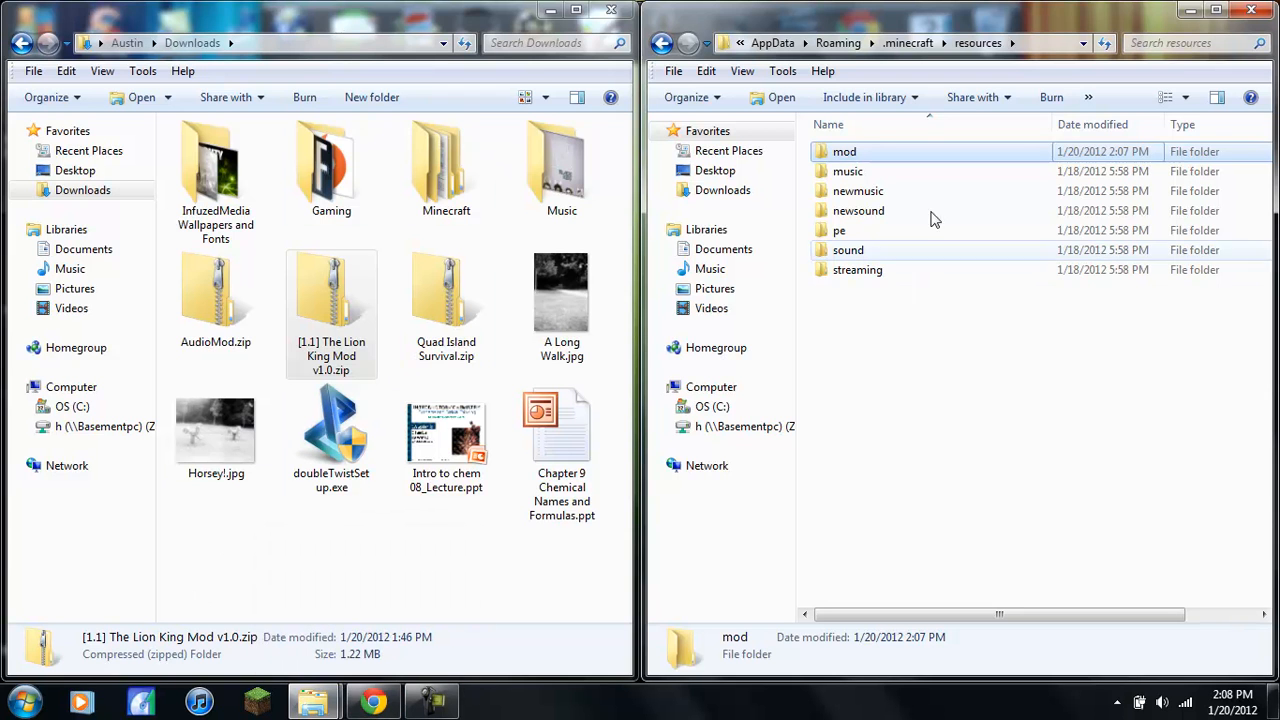
Step: Open resources/mod and create a new folder named 'sound' inside it
{"action": "left_click", "coordinate": [845, 151]}
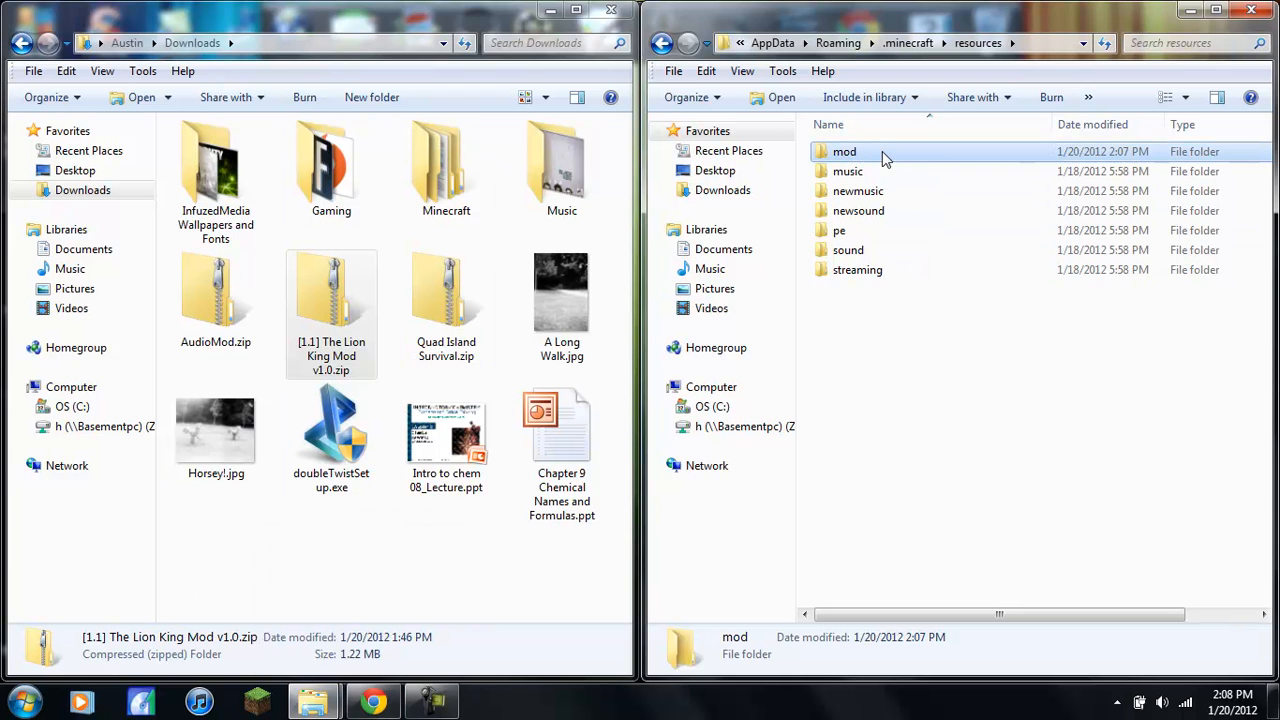
{"action": "double_click", "coordinate": [845, 151]}
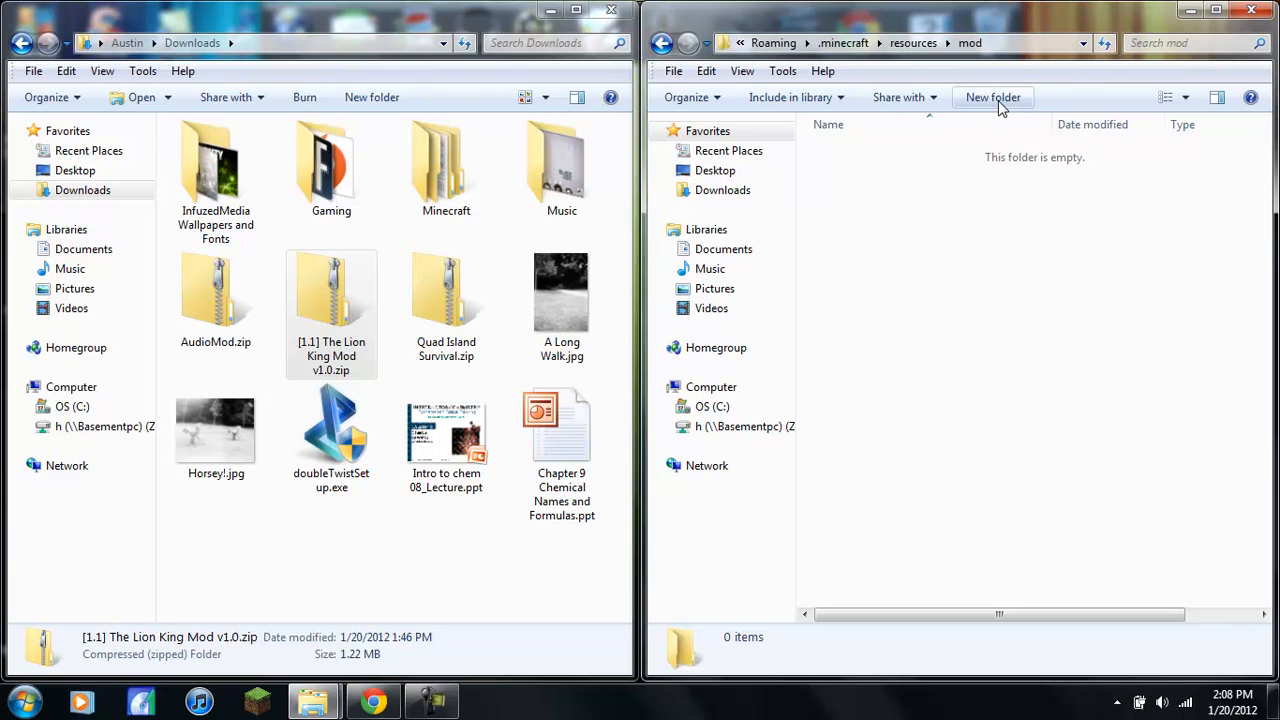
{"action": "left_click", "coordinate": [992, 97]}
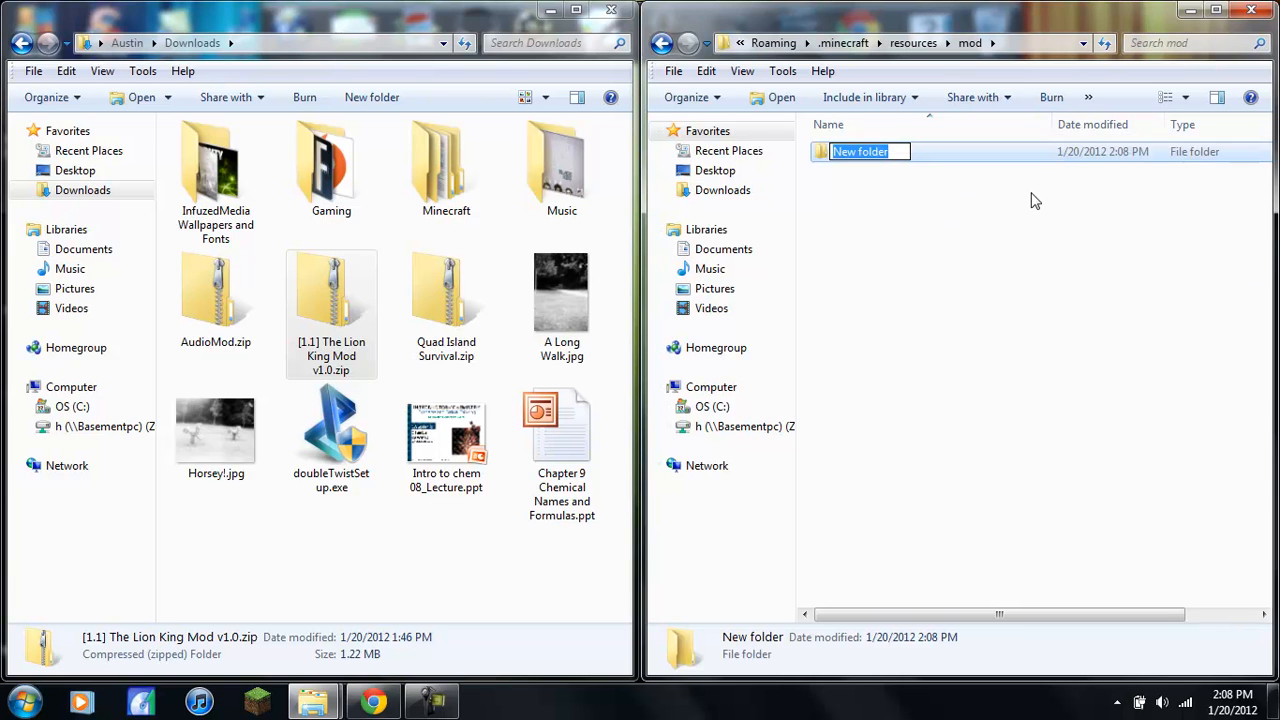
{"action": "type", "text": "sound"}
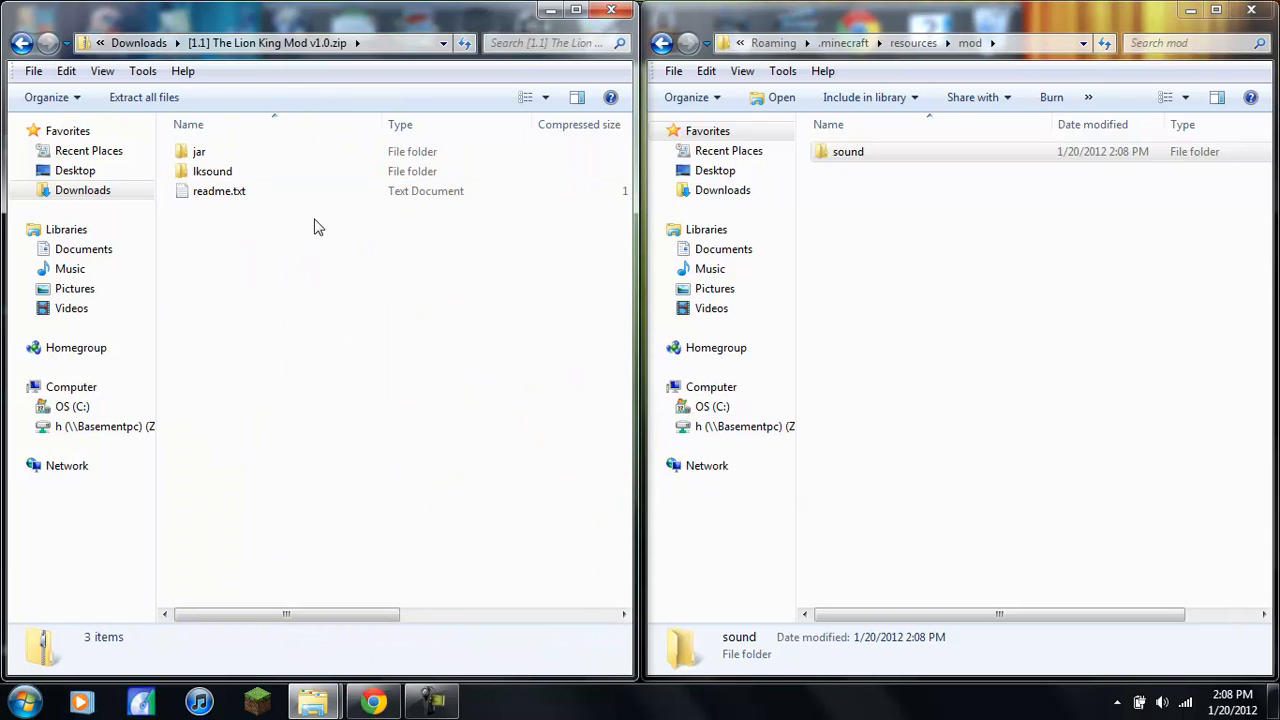
Step: Copy the lksound folder from the mod zip and close the resources/mod window
{"action": "left_click", "coordinate": [212, 171]}
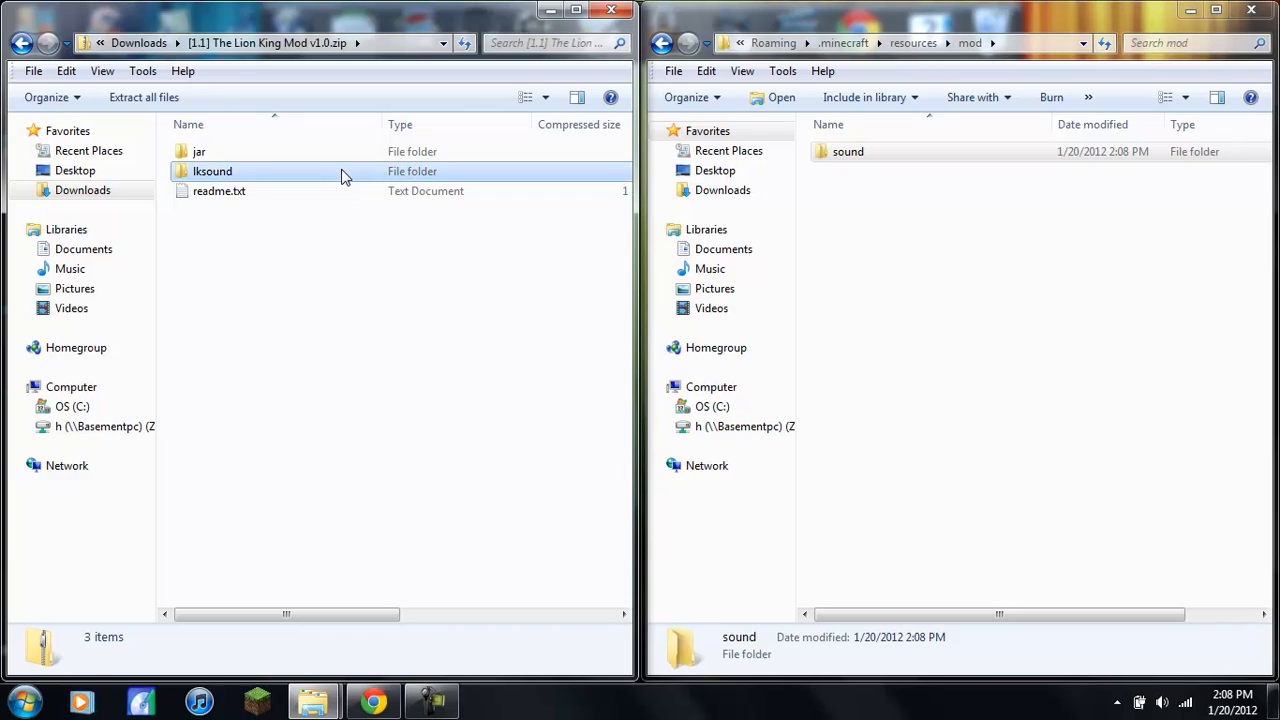
{"action": "left_click", "coordinate": [211, 171]}
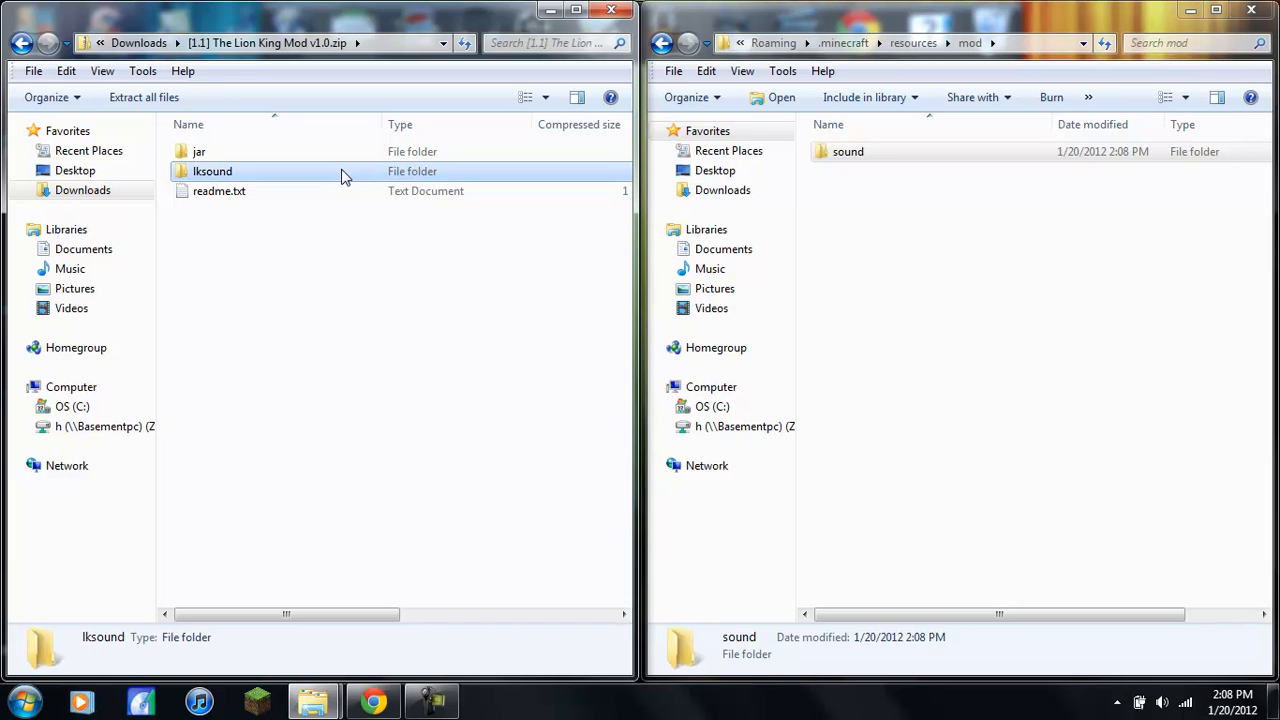
{"action": "right_click", "coordinate": [211, 171]}
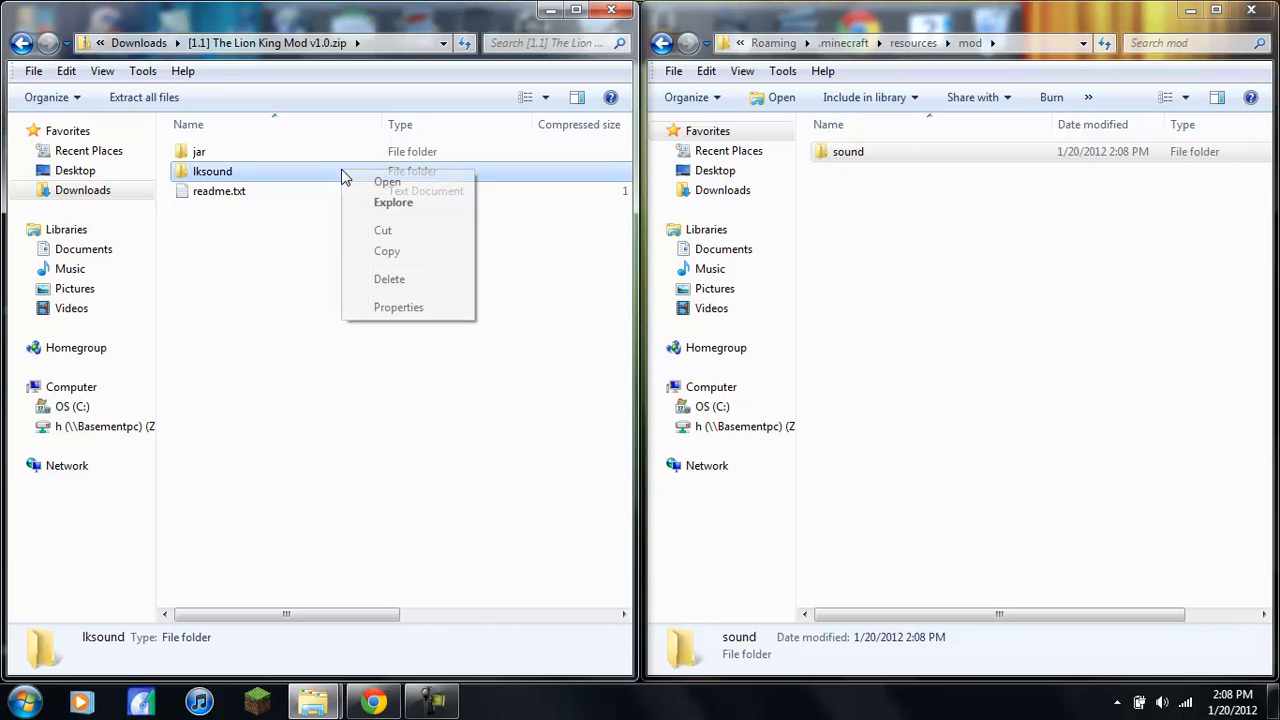
{"action": "left_click", "coordinate": [387, 251]}
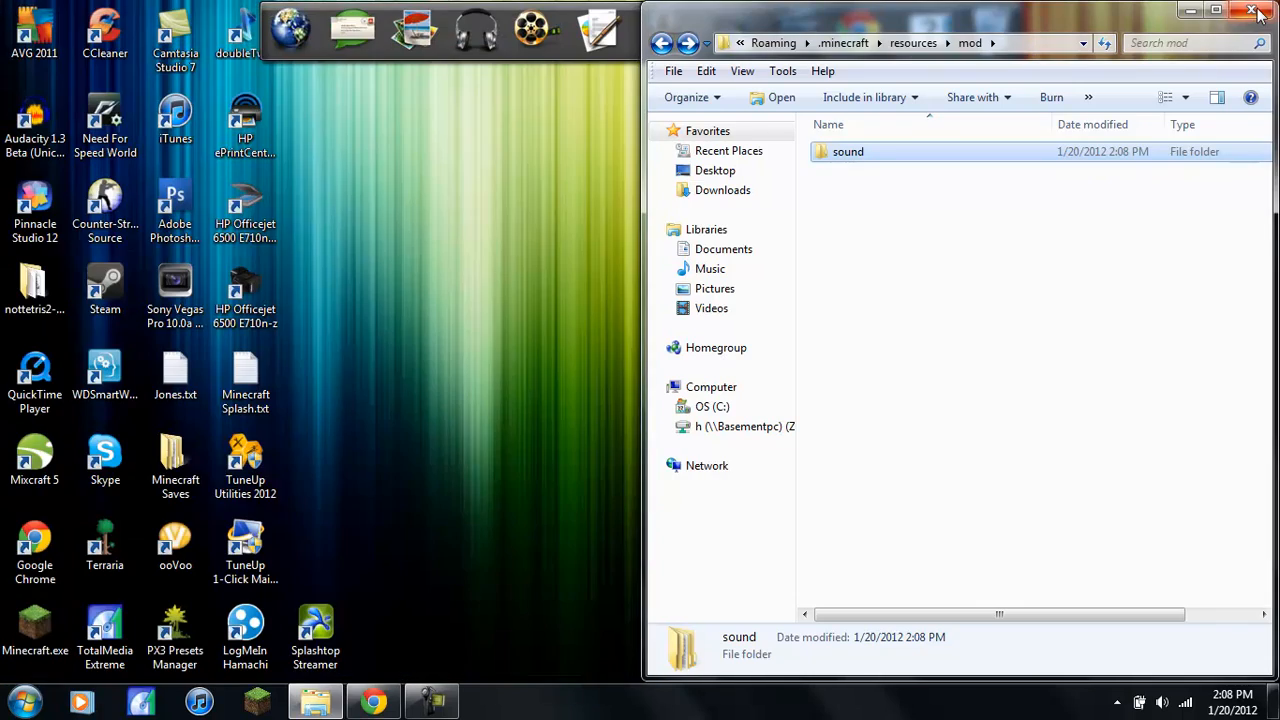
{"action": "left_click", "coordinate": [1259, 11]}
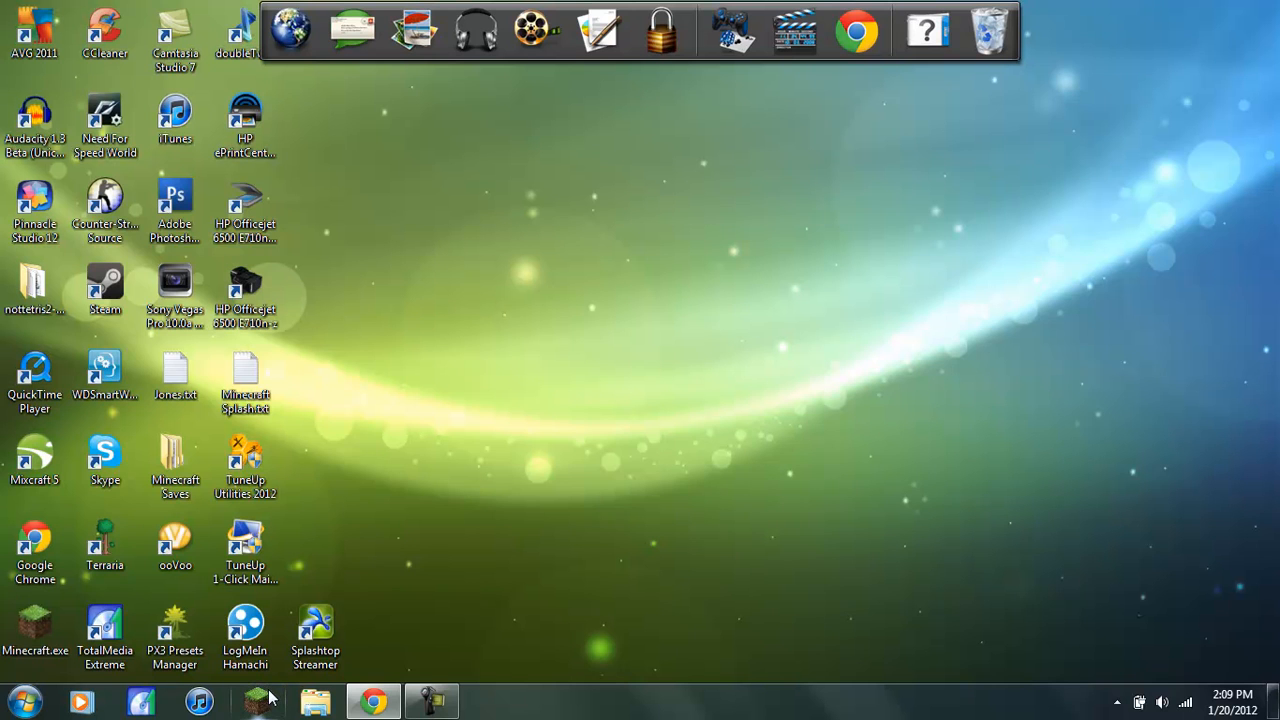
{"action": "mouse_move", "coordinate": [268, 690]}
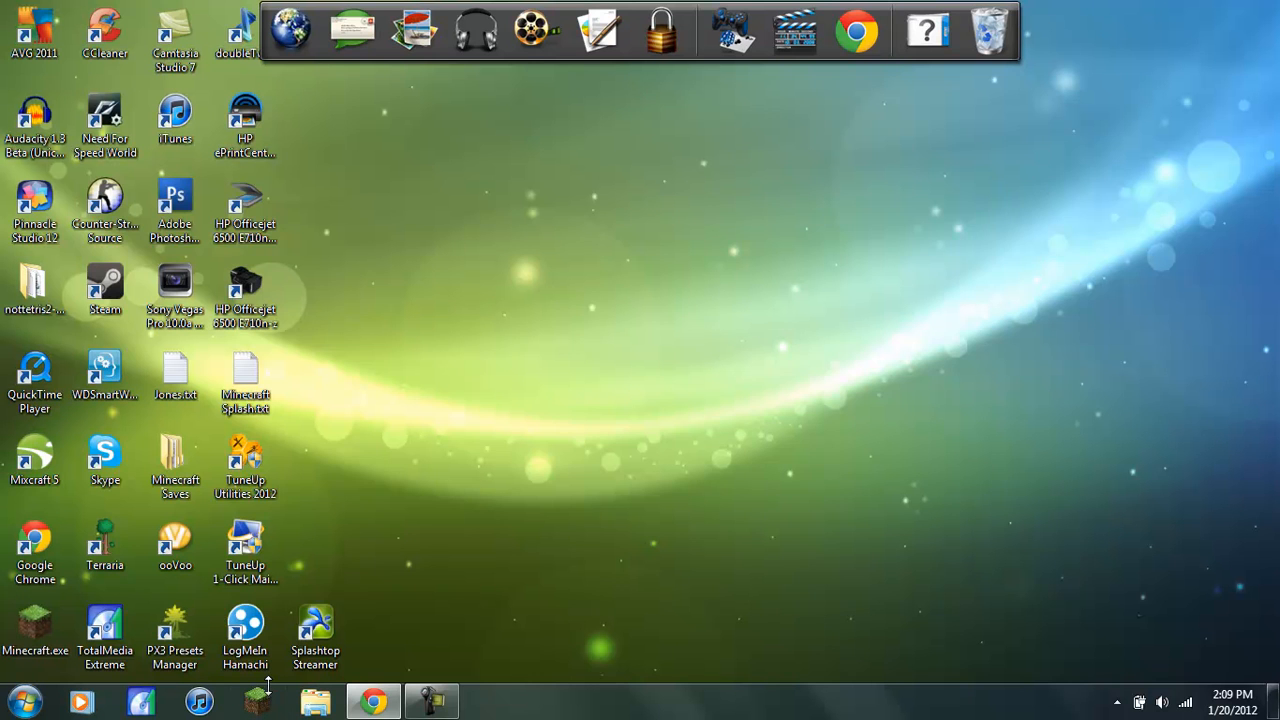
Step: Reopen the Minecraft Launcher and submit the login to start Minecraft
{"action": "double_click", "coordinate": [35, 625]}
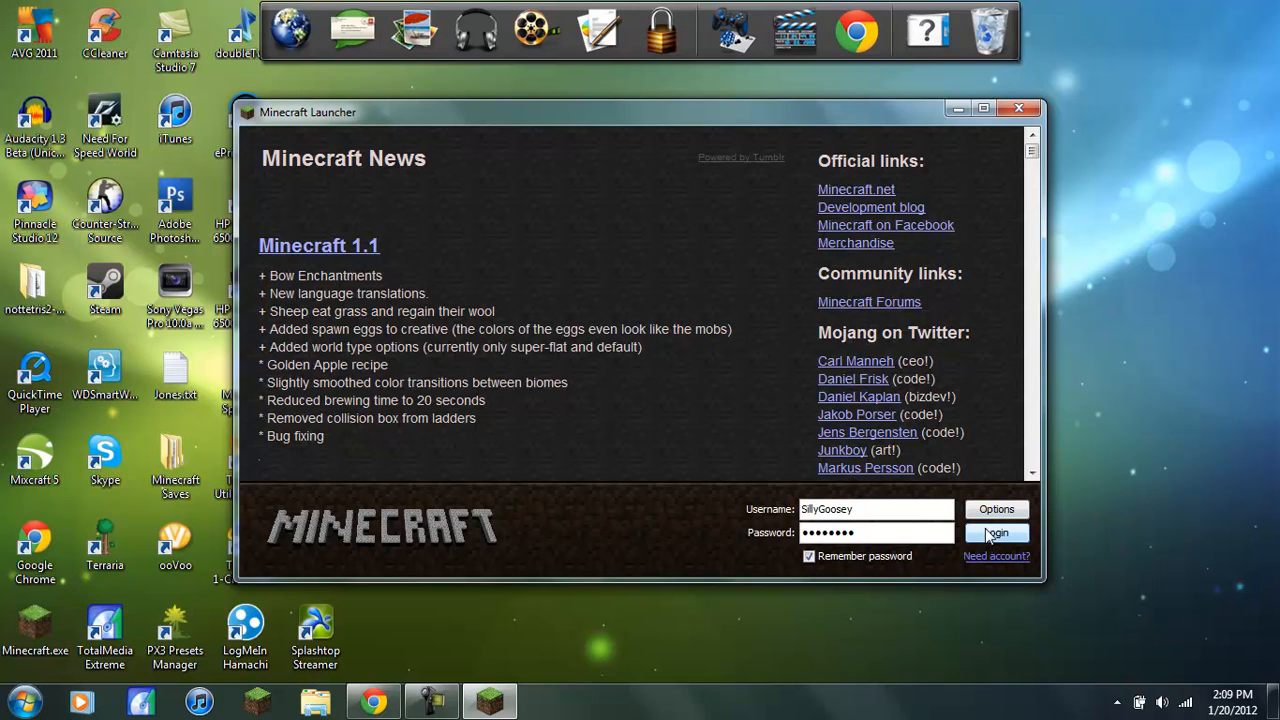
{"action": "left_click", "coordinate": [995, 532]}
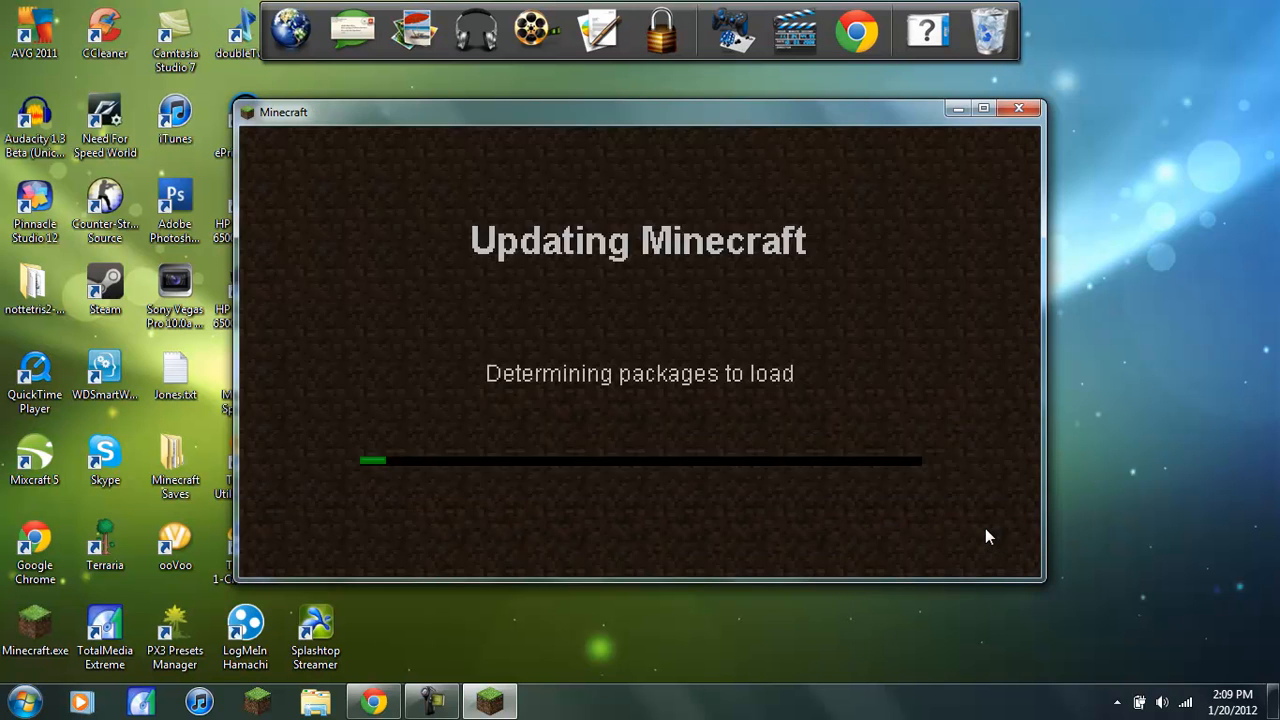